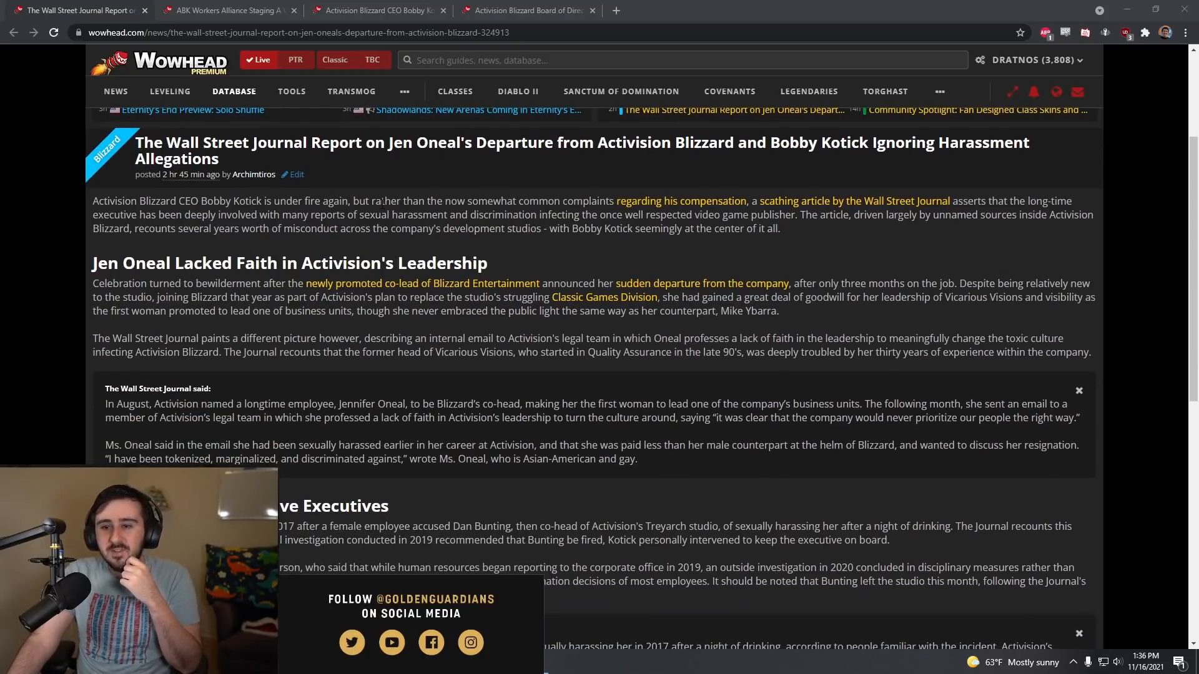
pyautogui.moveTo(854, 201)
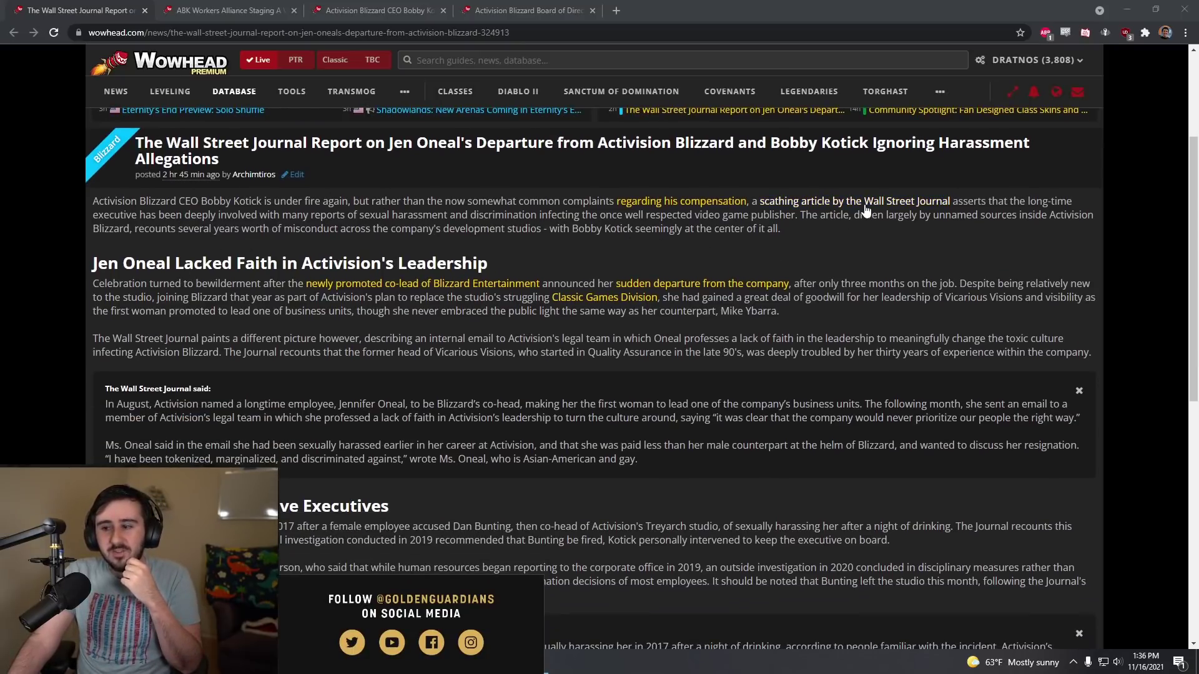
pyautogui.moveTo(843, 244)
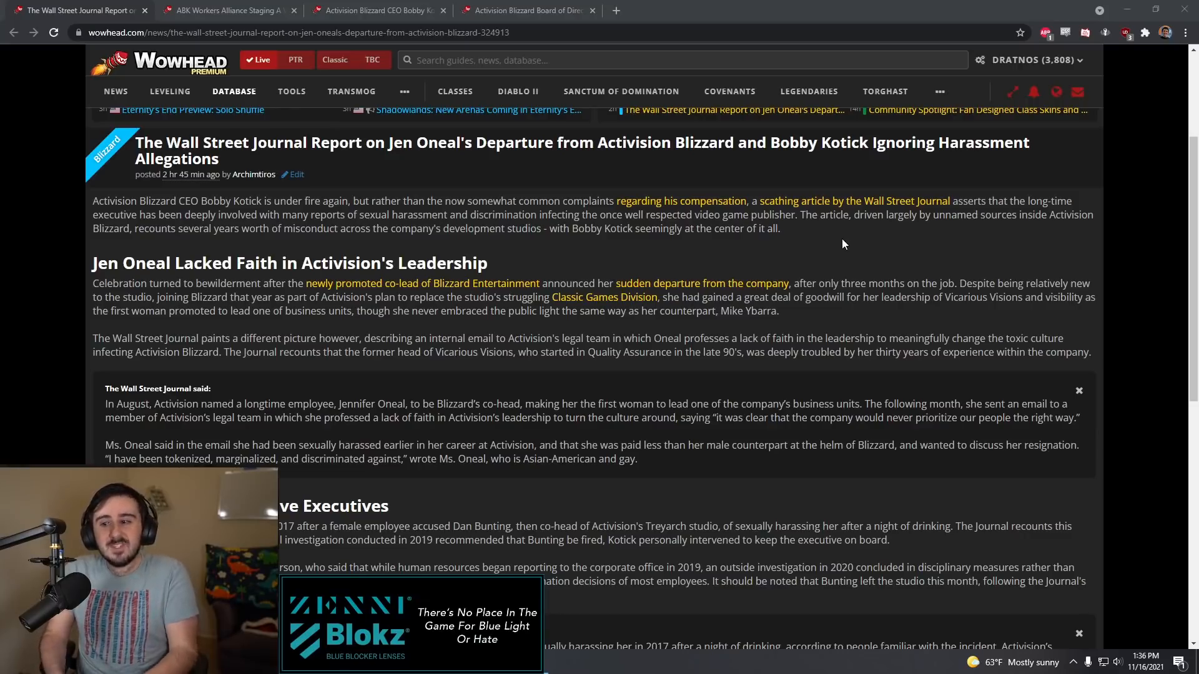
pyautogui.moveTo(861, 255)
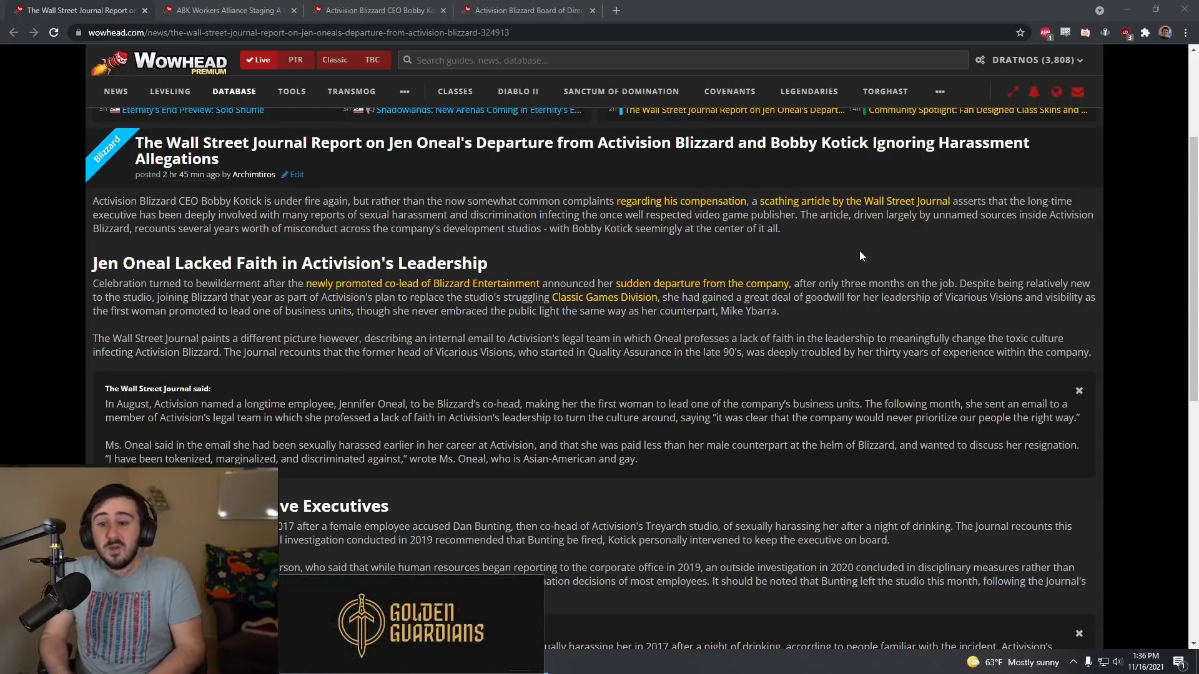
# - Select the sentence stating Oneal was paid less than her male counterpart at Blizzard
pyautogui.scroll(-3)
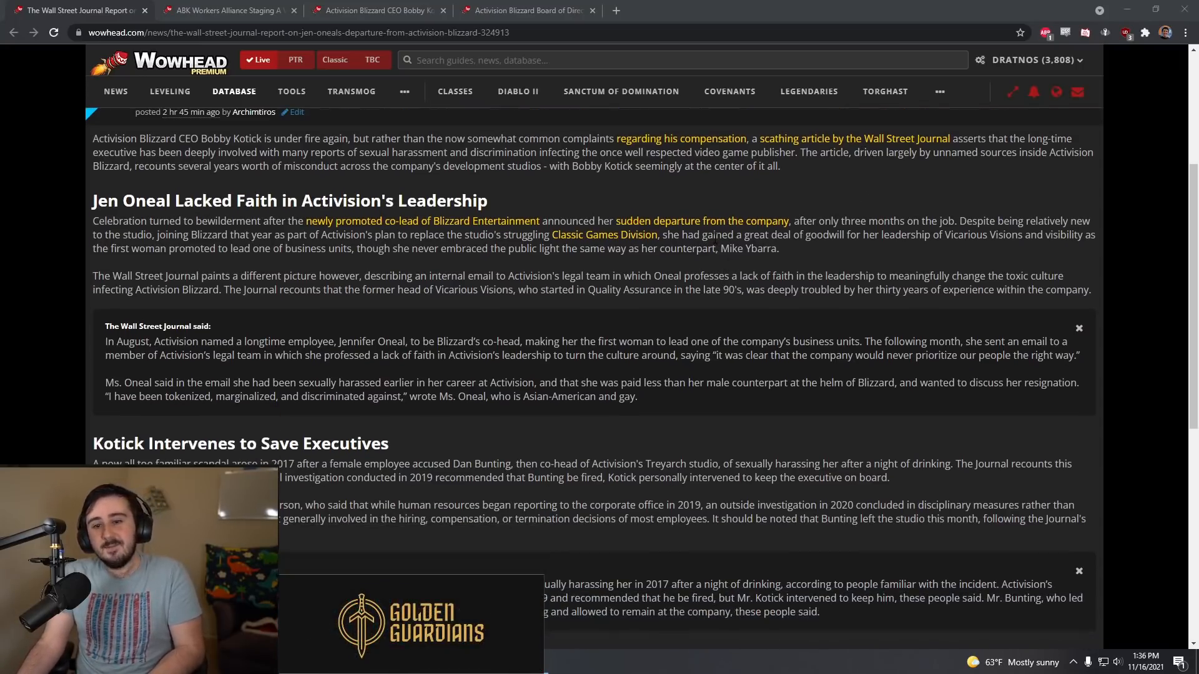
pyautogui.moveTo(93, 199); pyautogui.dragTo(267, 200)
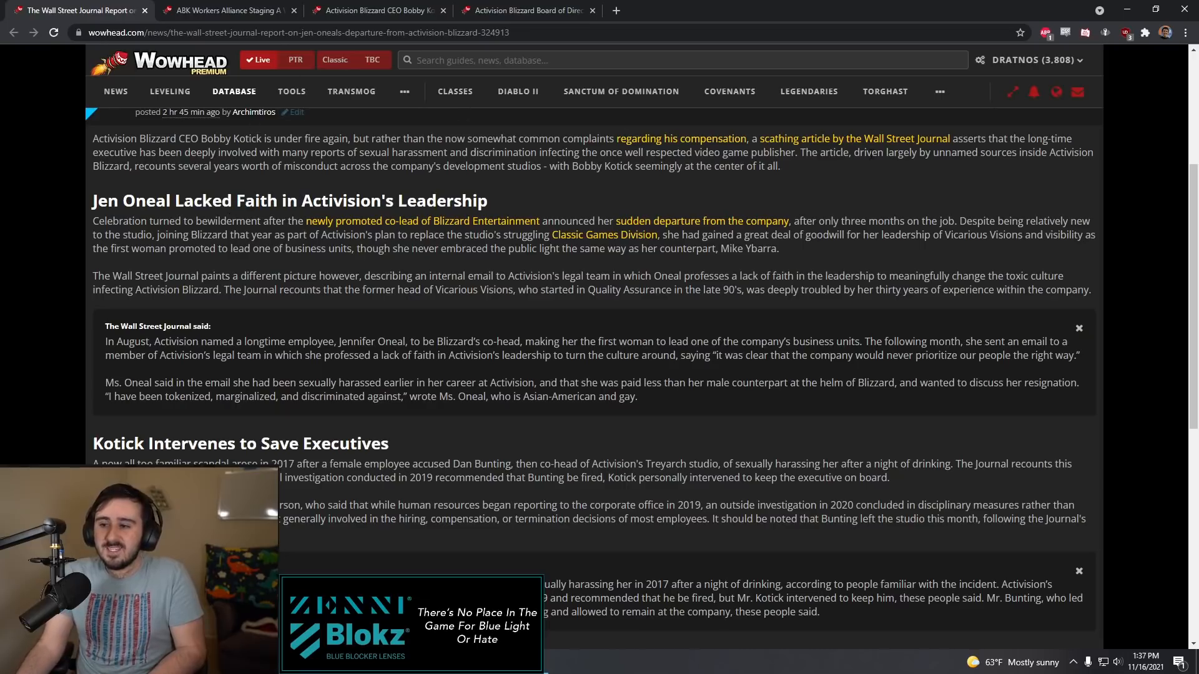
pyautogui.scroll(-3)
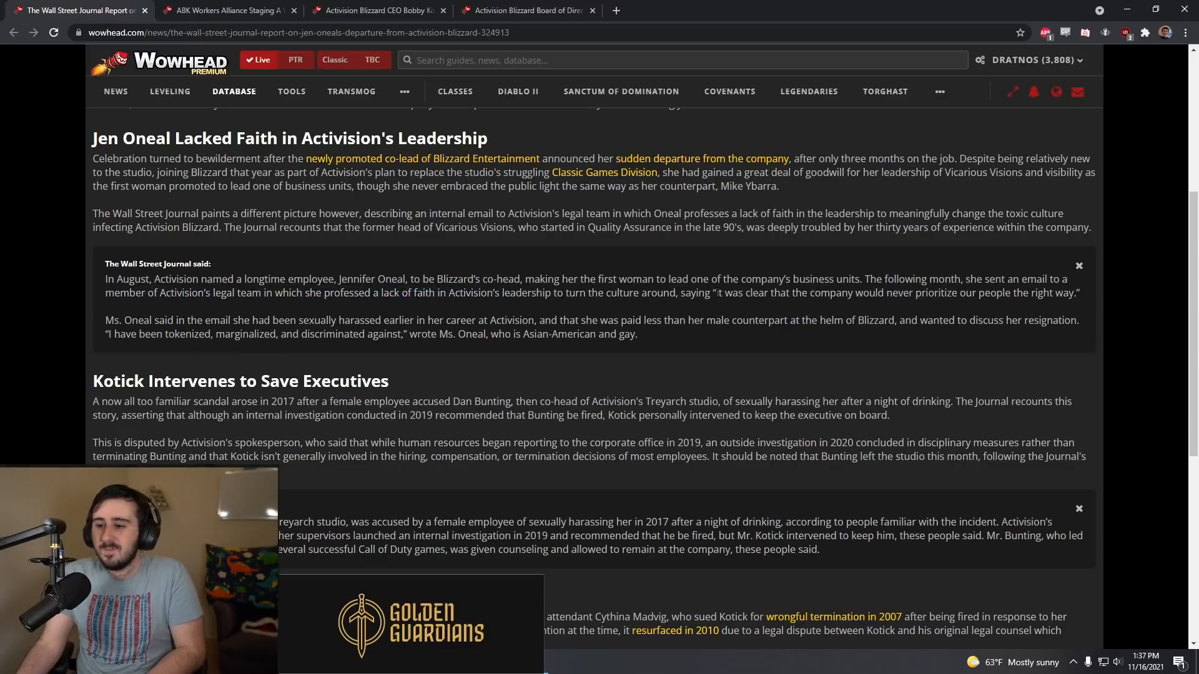
pyautogui.moveTo(1082, 302)
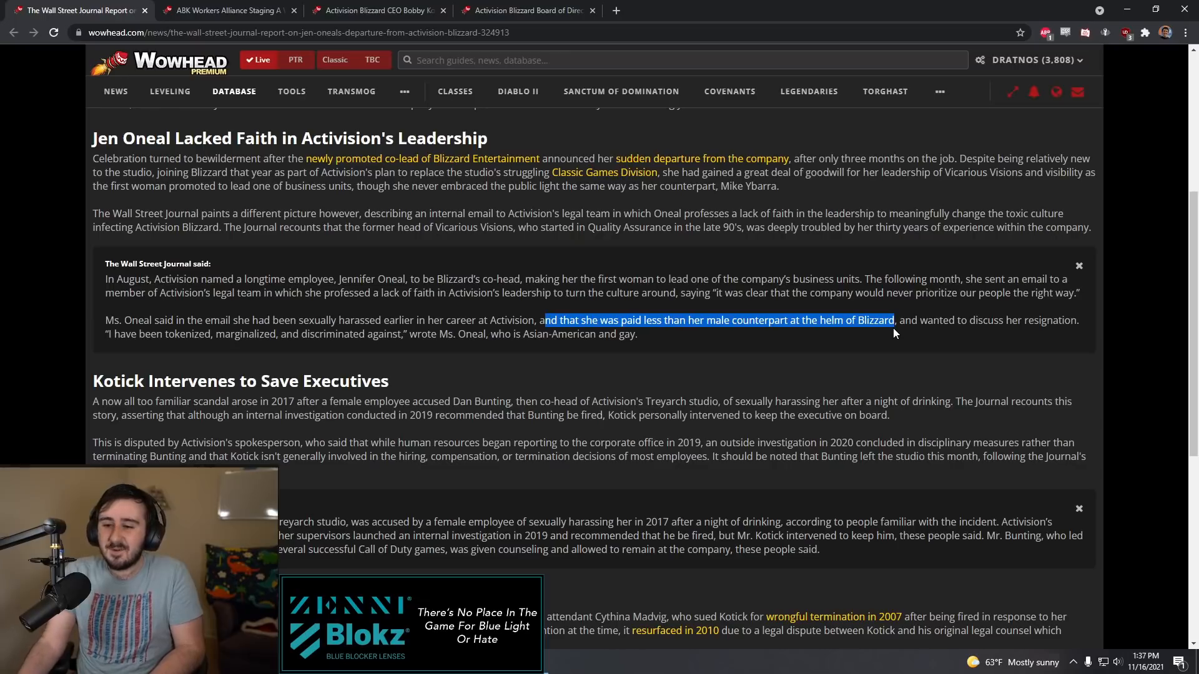
# - Scroll through the report to the Kotick Intervenes to Save Executives and A Vindictive Millionaire sections
pyautogui.scroll(-3)
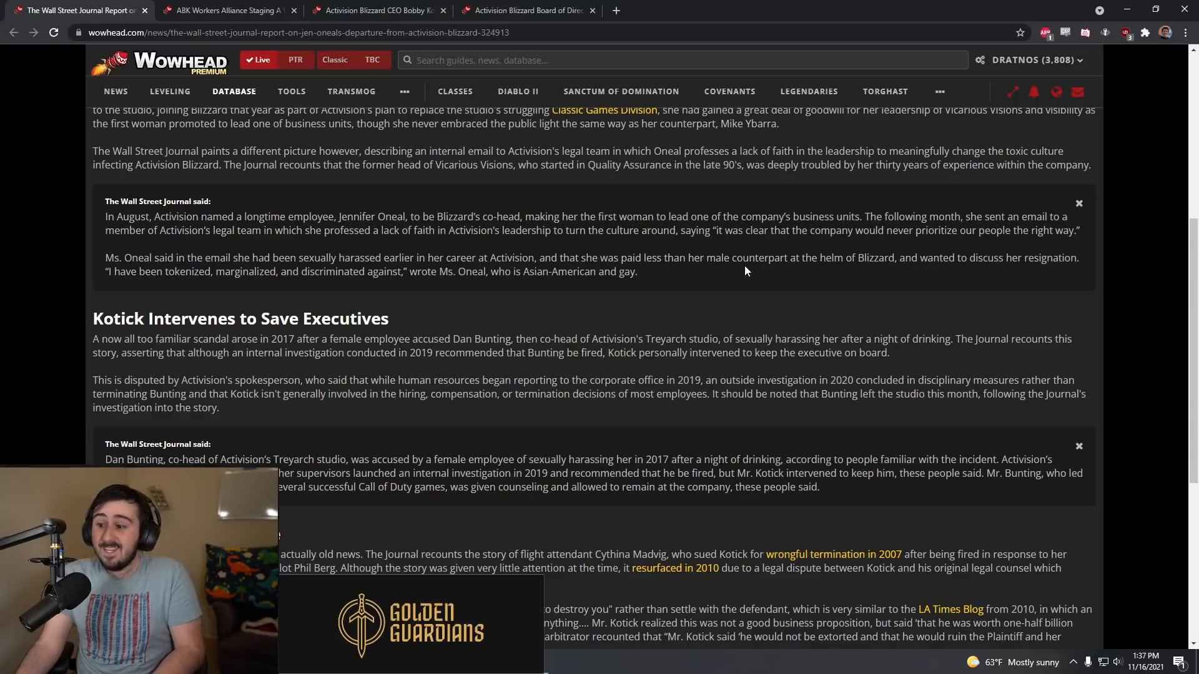
pyautogui.scroll(3)
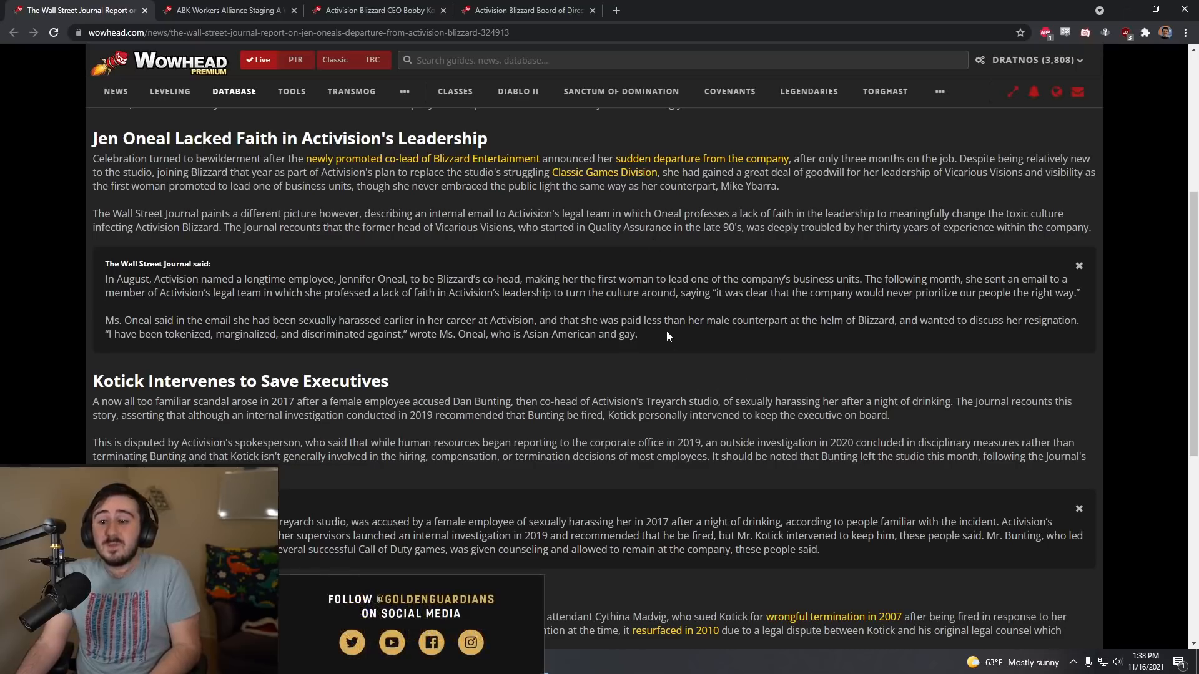
pyautogui.scroll(3)
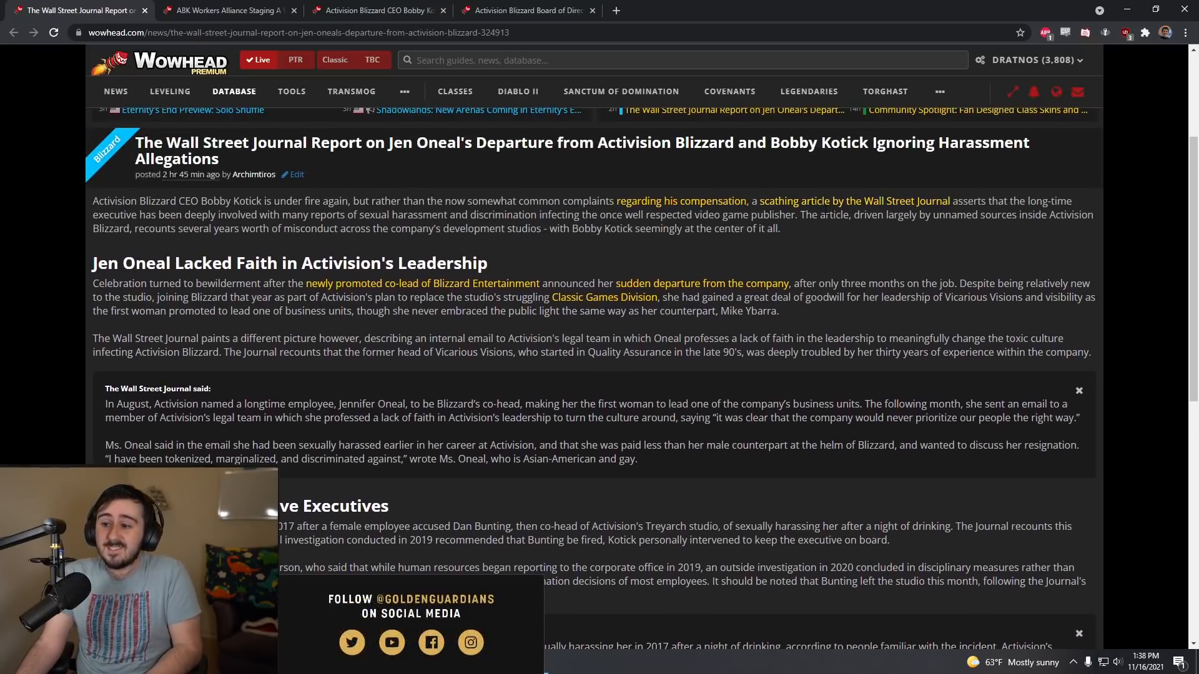
pyautogui.scroll(-3)
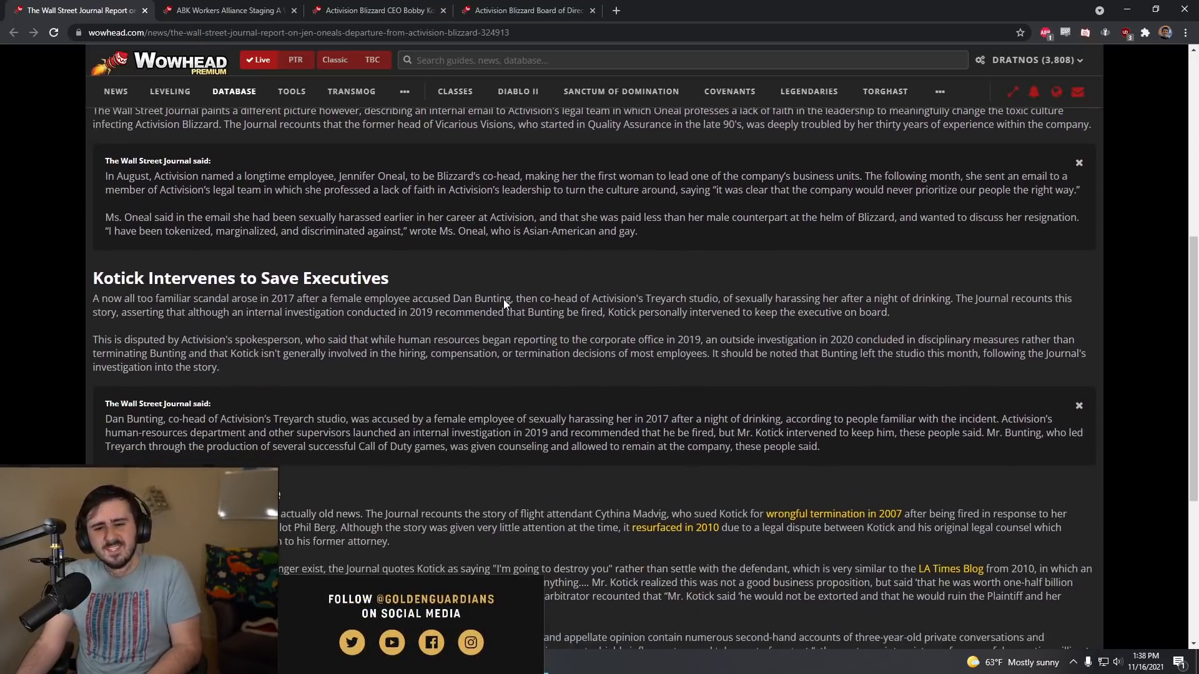
pyautogui.scroll(-3)
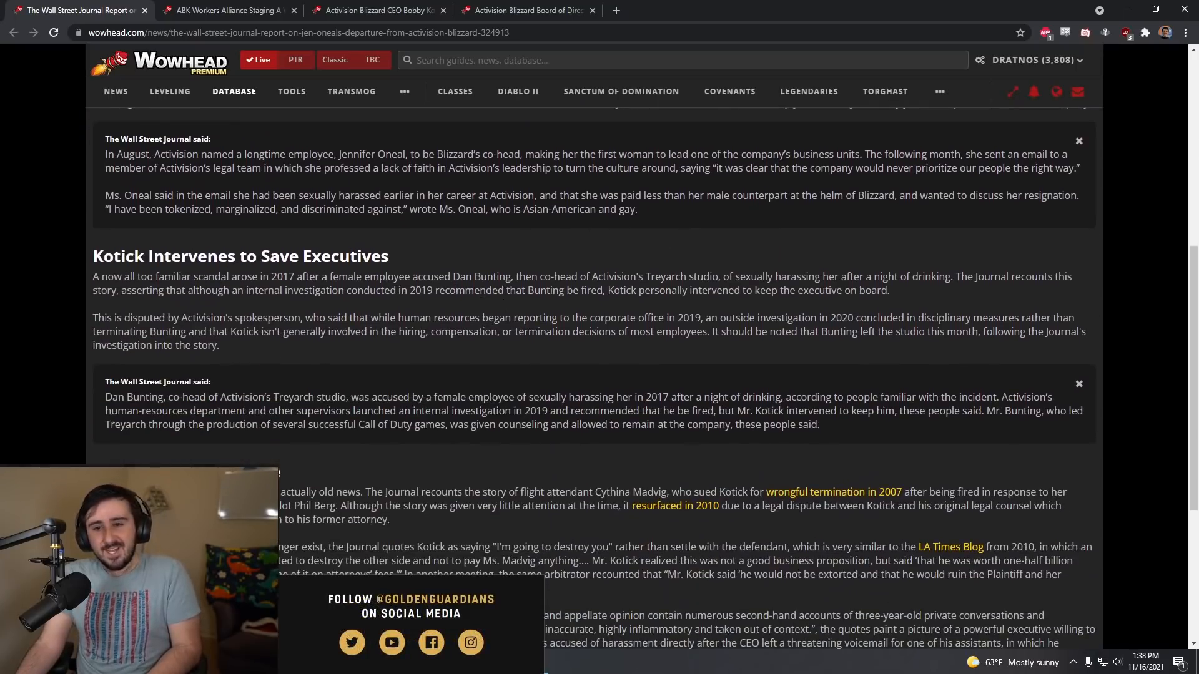
pyautogui.scroll(-3)
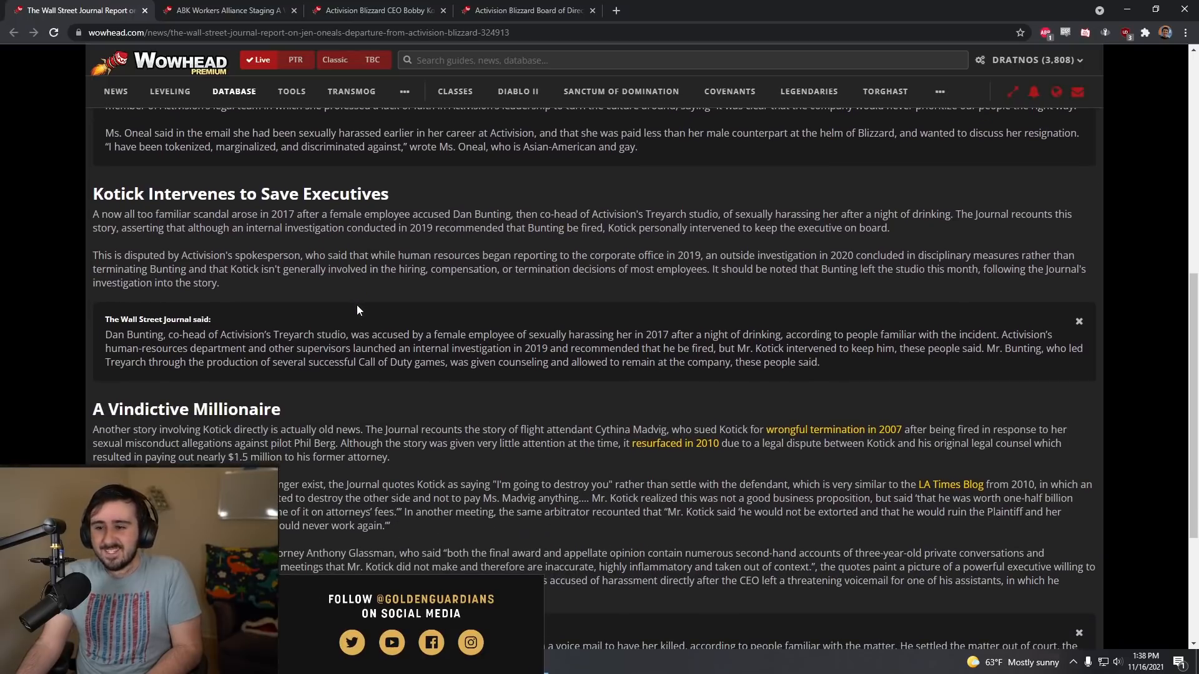
pyautogui.scroll(-3)
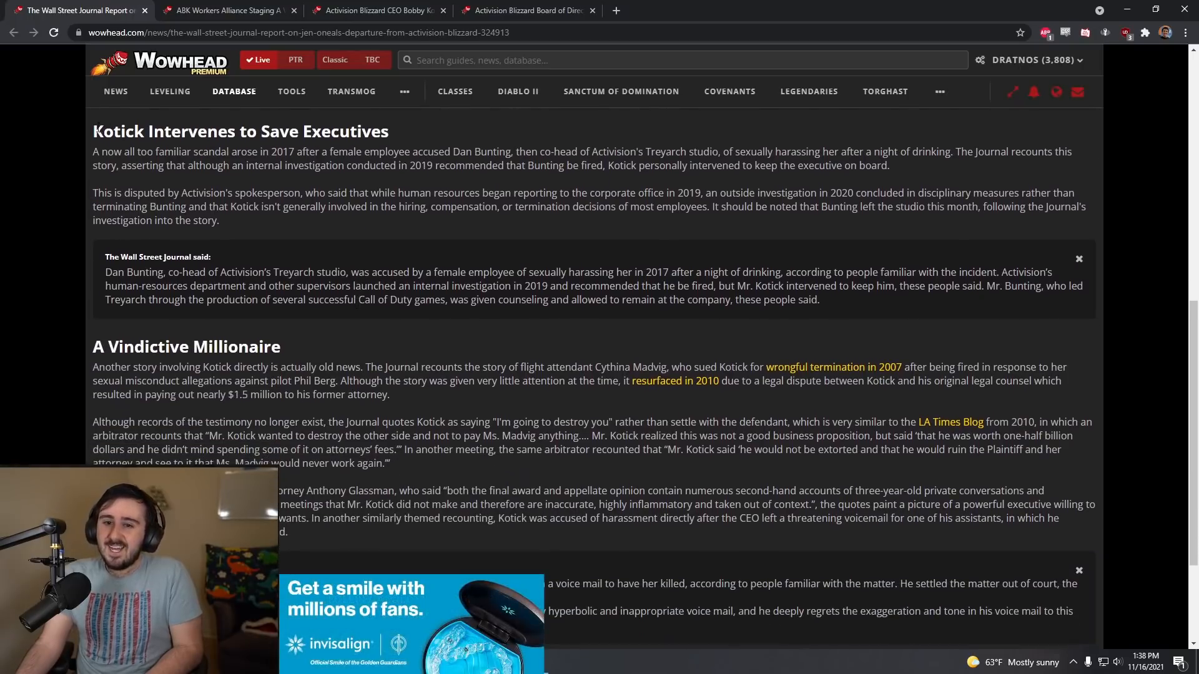
pyautogui.tripleClick(240, 132)
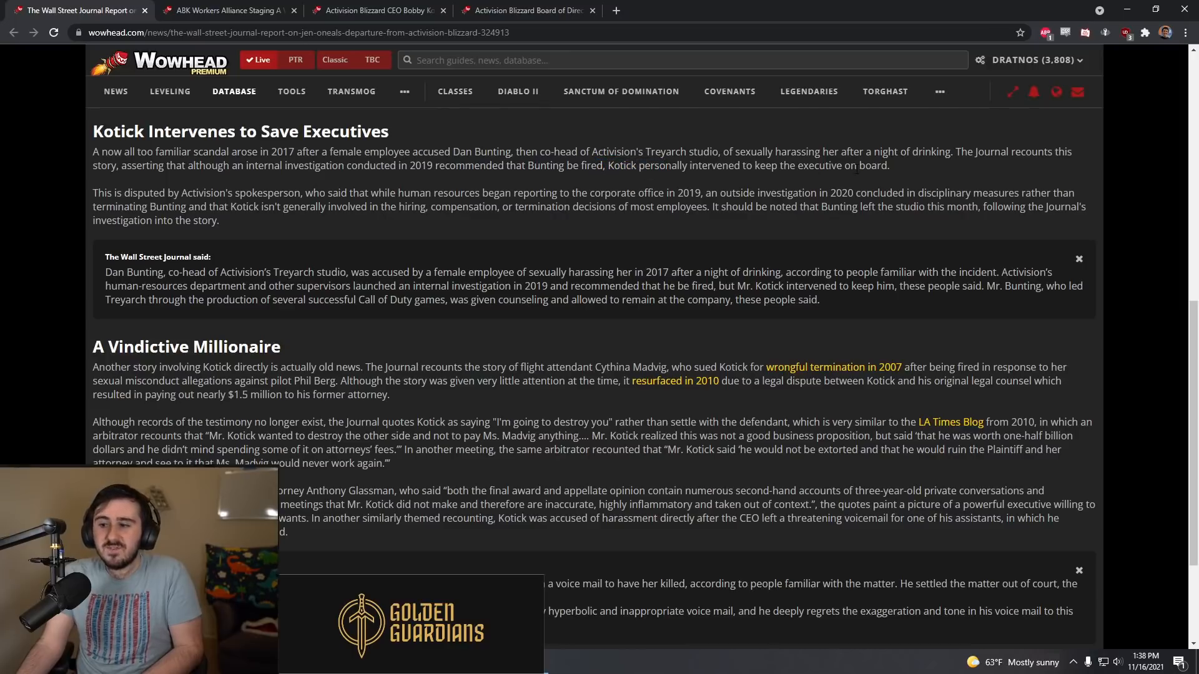
pyautogui.moveTo(288, 188)
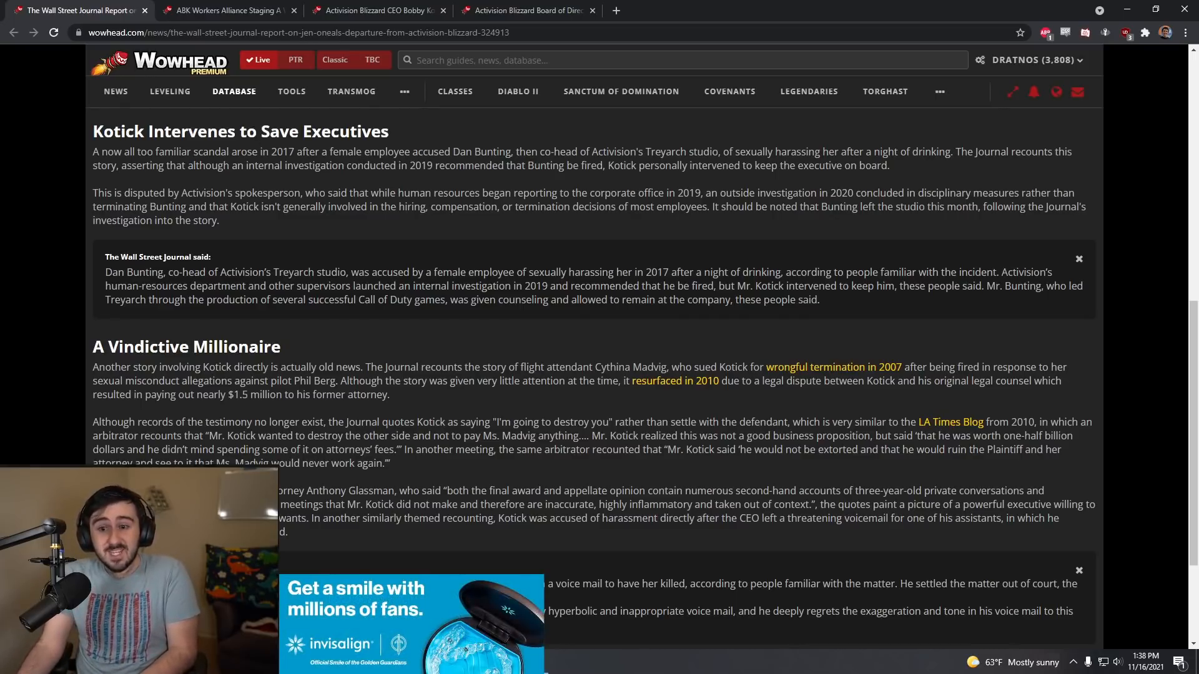
pyautogui.moveTo(545, 179)
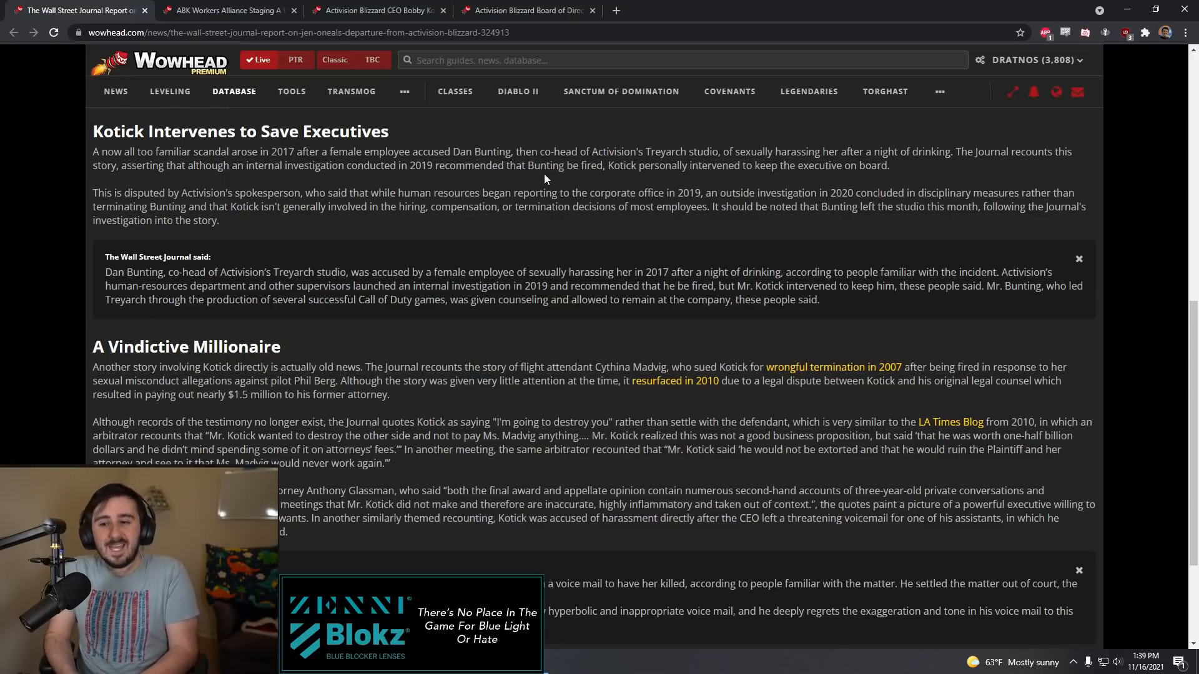
pyautogui.moveTo(209, 189)
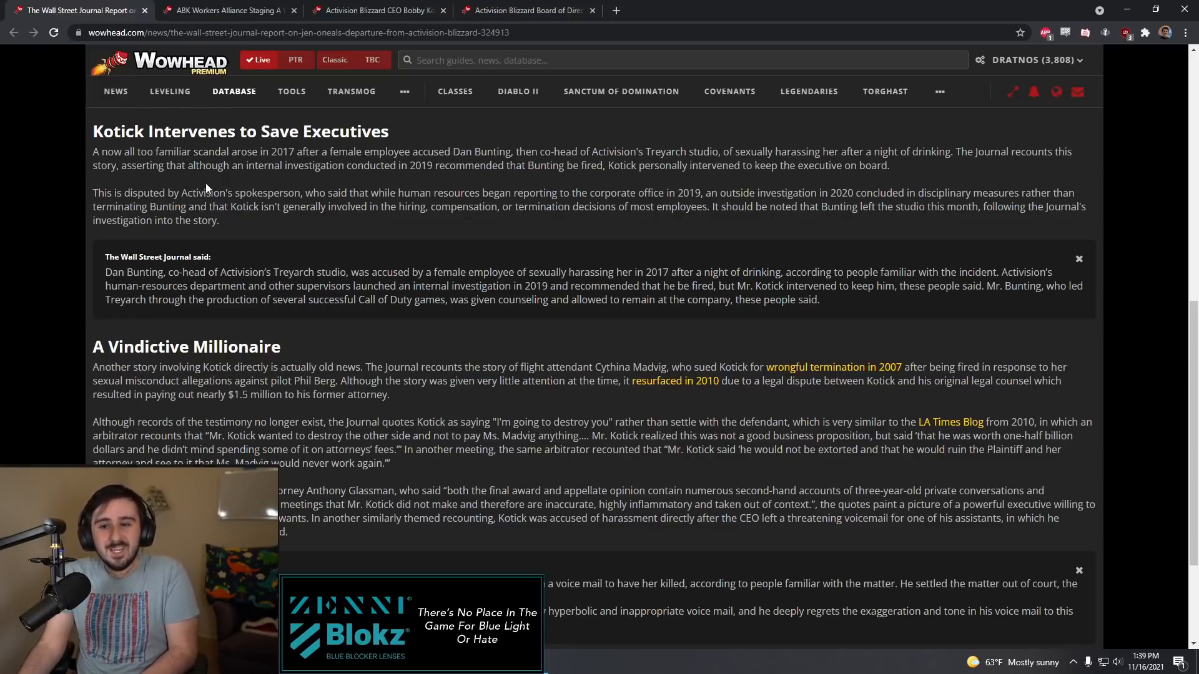
pyautogui.moveTo(225, 165); pyautogui.dragTo(366, 165)
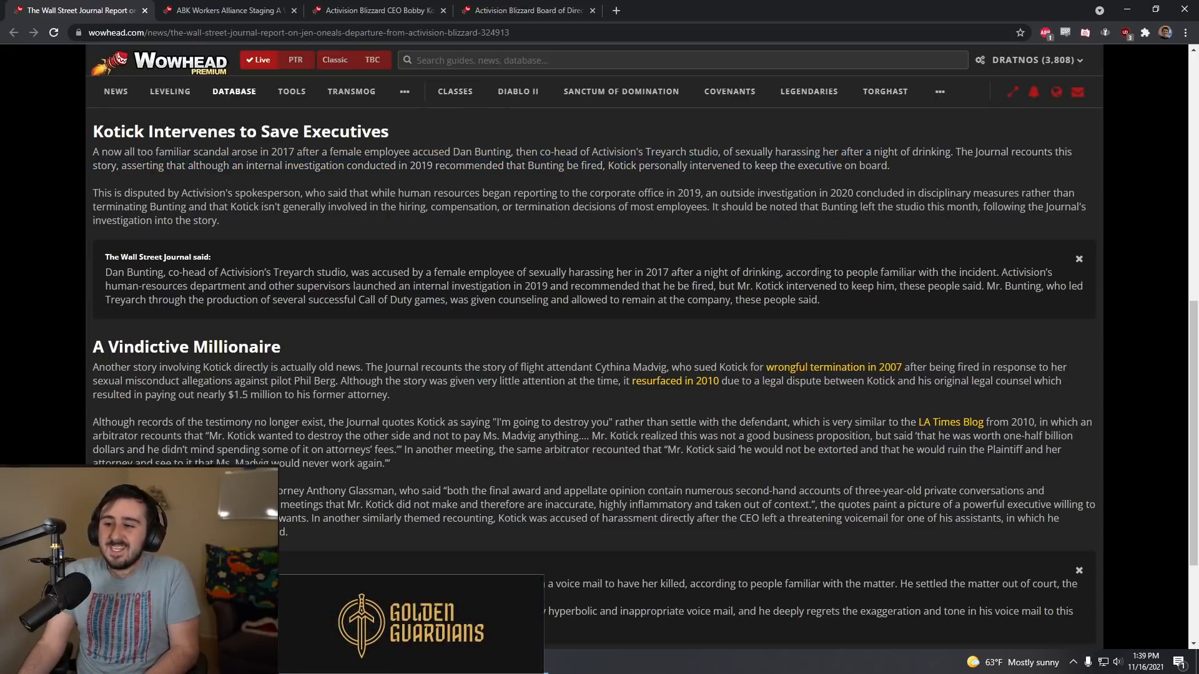
# - Reach the passage on Kotick's threatening voicemail to an assistant, selecting a phrase along the way
pyautogui.scroll(-3)
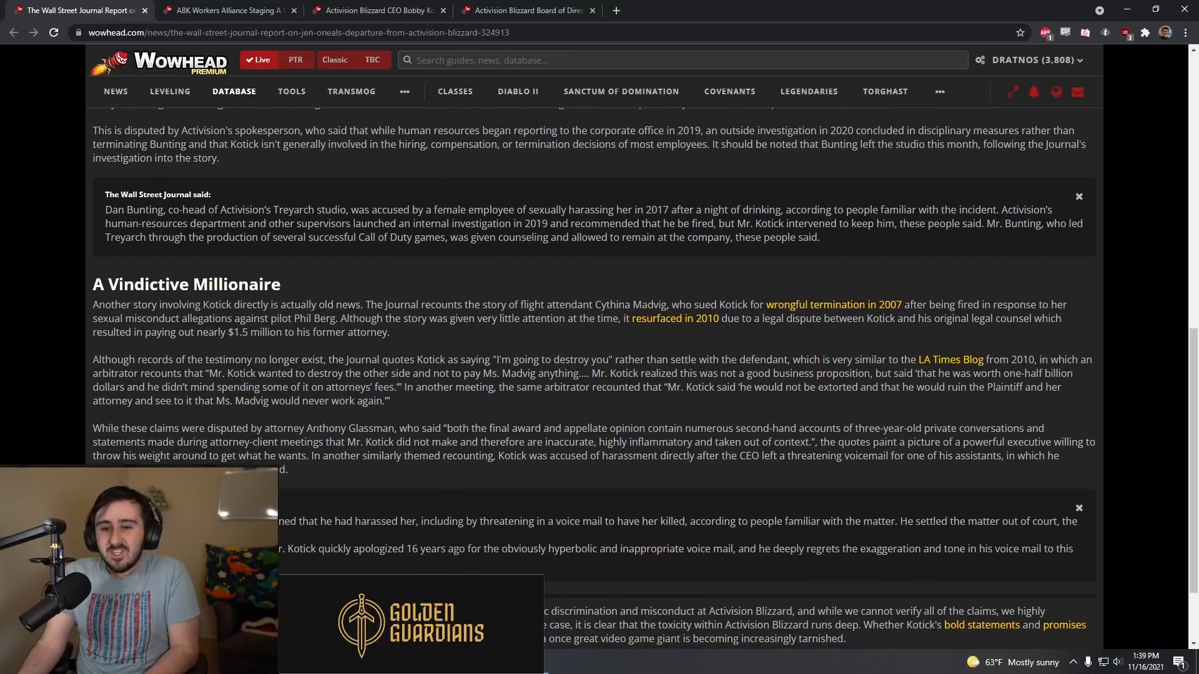
pyautogui.moveTo(328, 224); pyautogui.dragTo(432, 224)
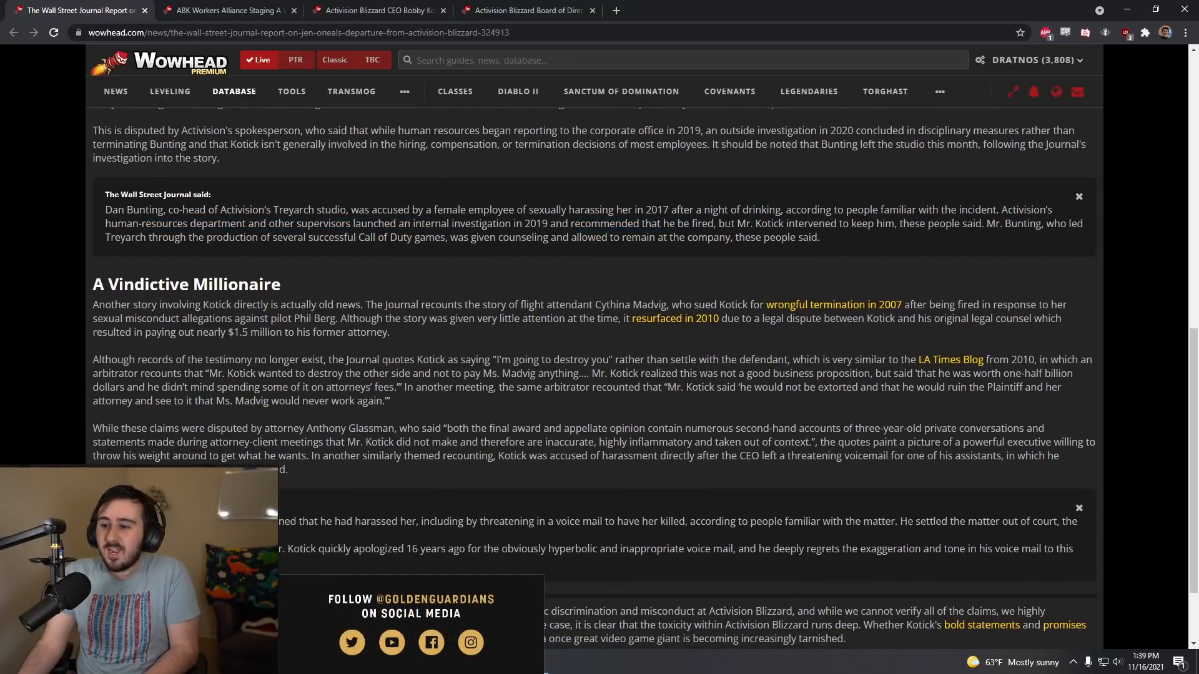
pyautogui.moveTo(913, 237)
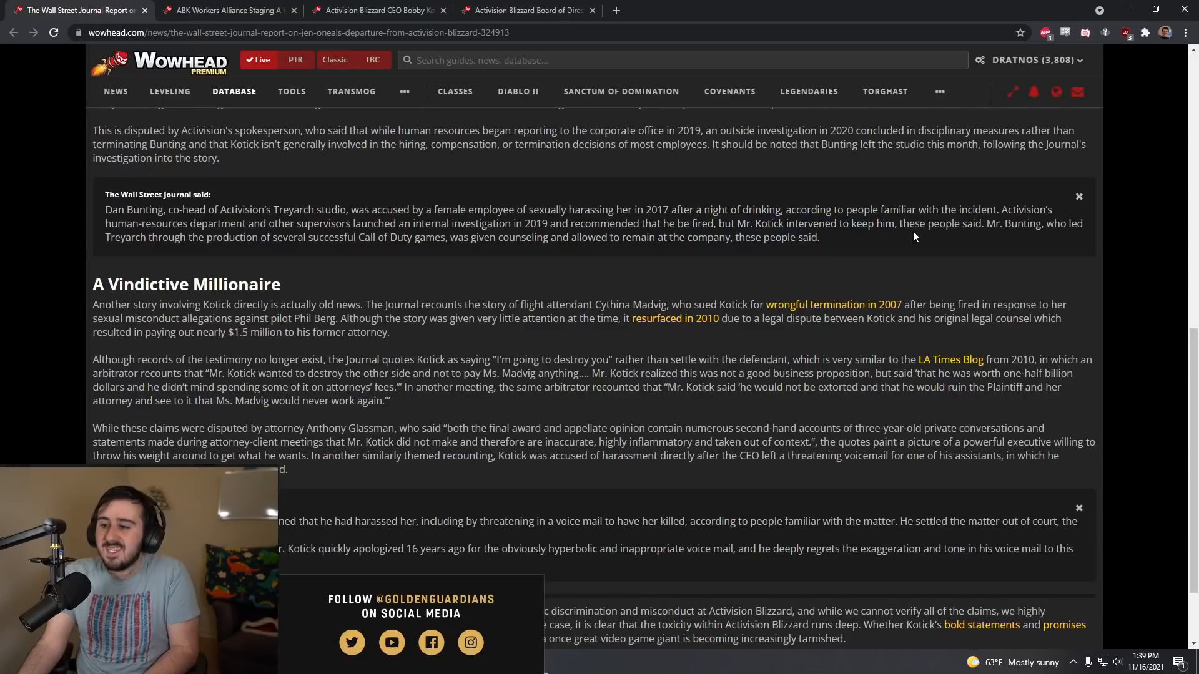
pyautogui.moveTo(1007, 237)
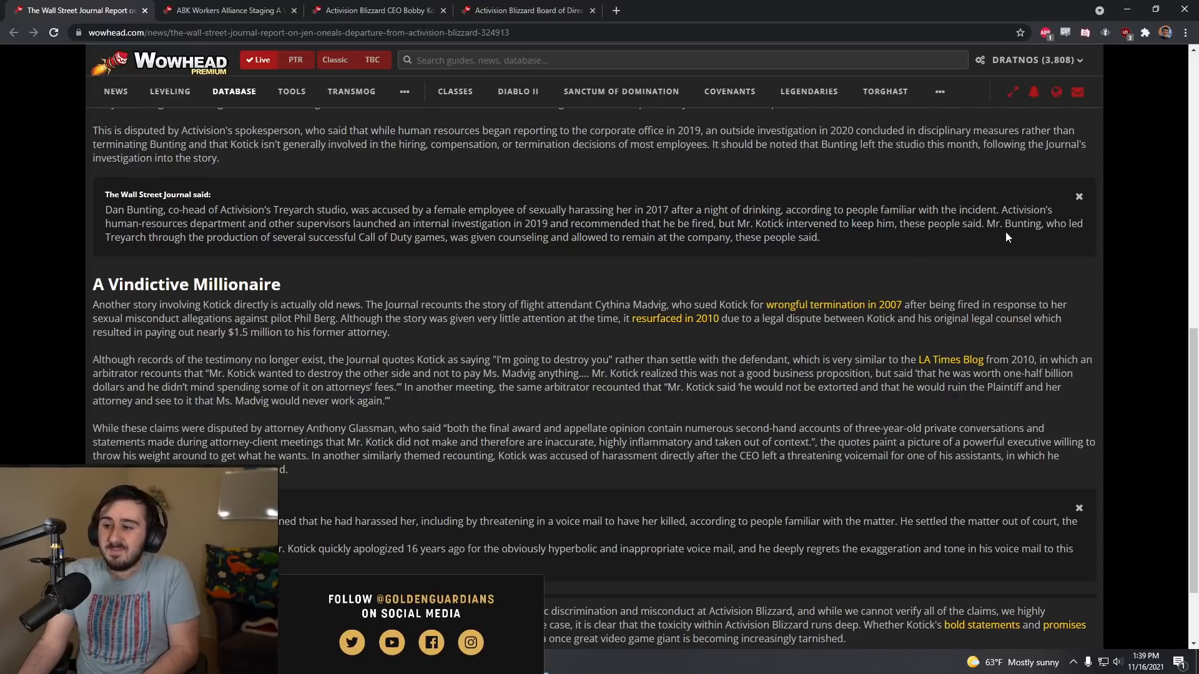
pyautogui.moveTo(318, 263)
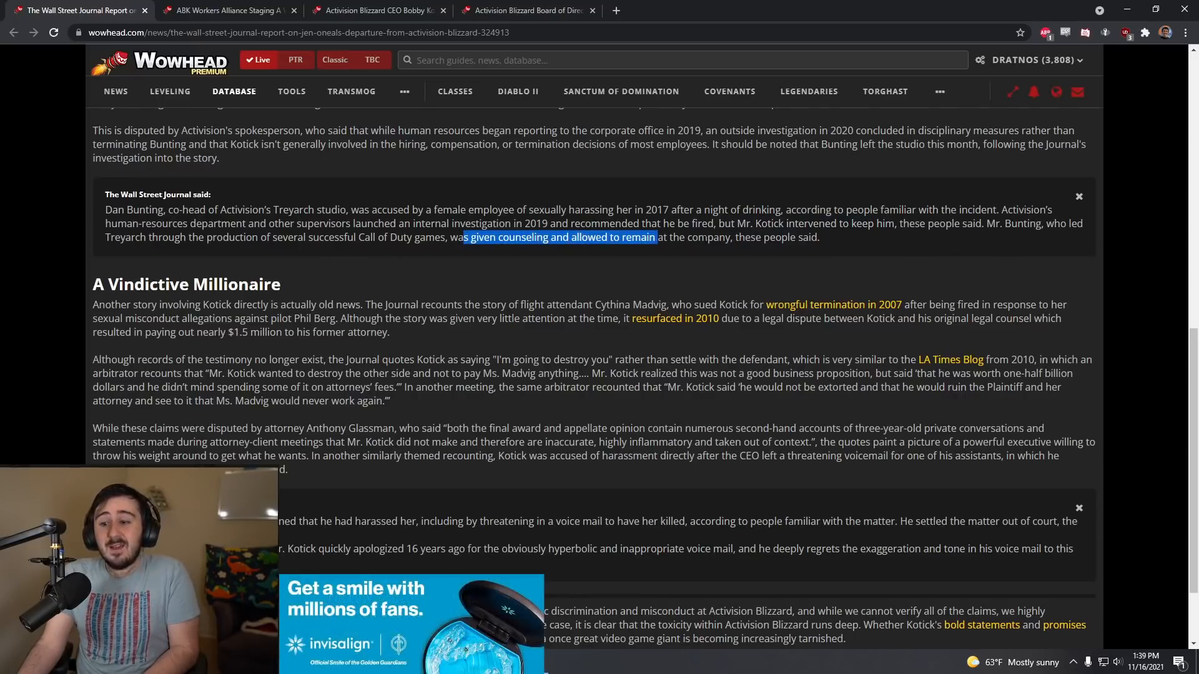
pyautogui.scroll(3)
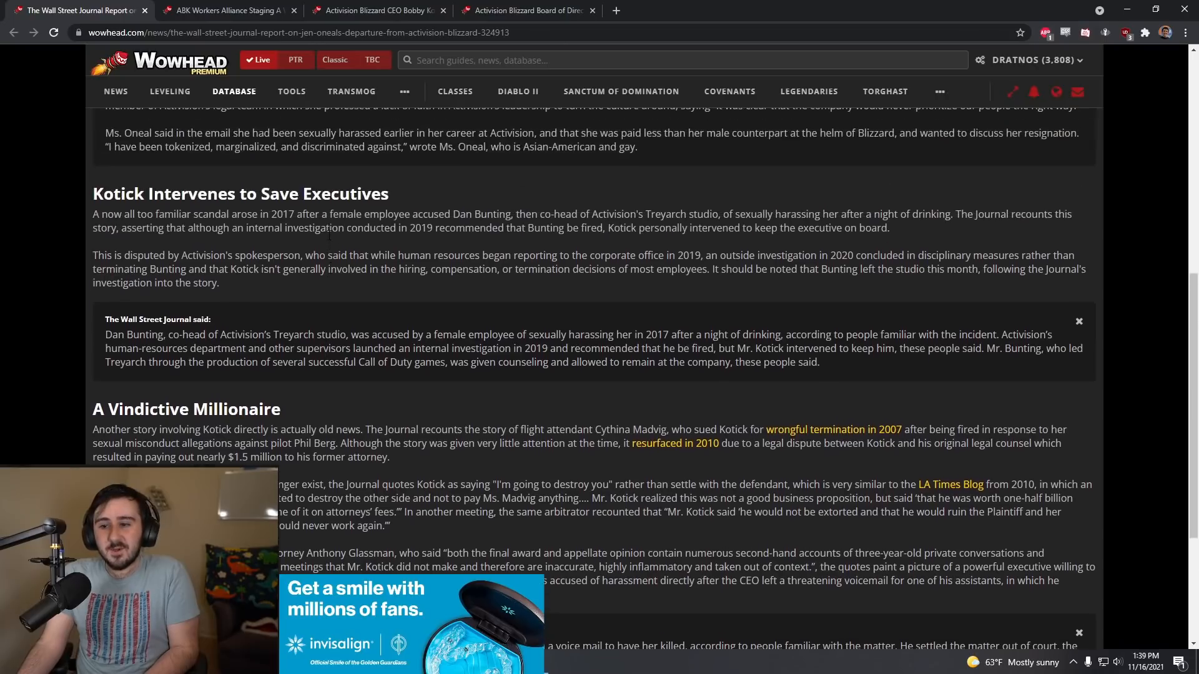
pyautogui.scroll(-3)
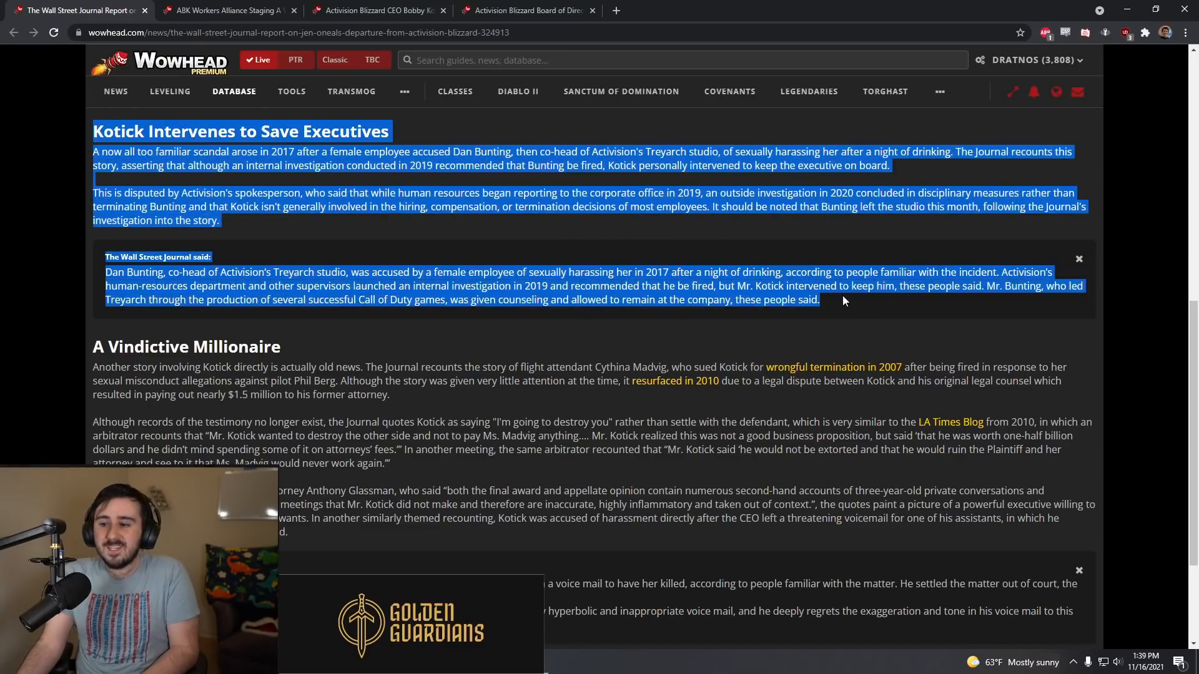
pyautogui.click(841, 302)
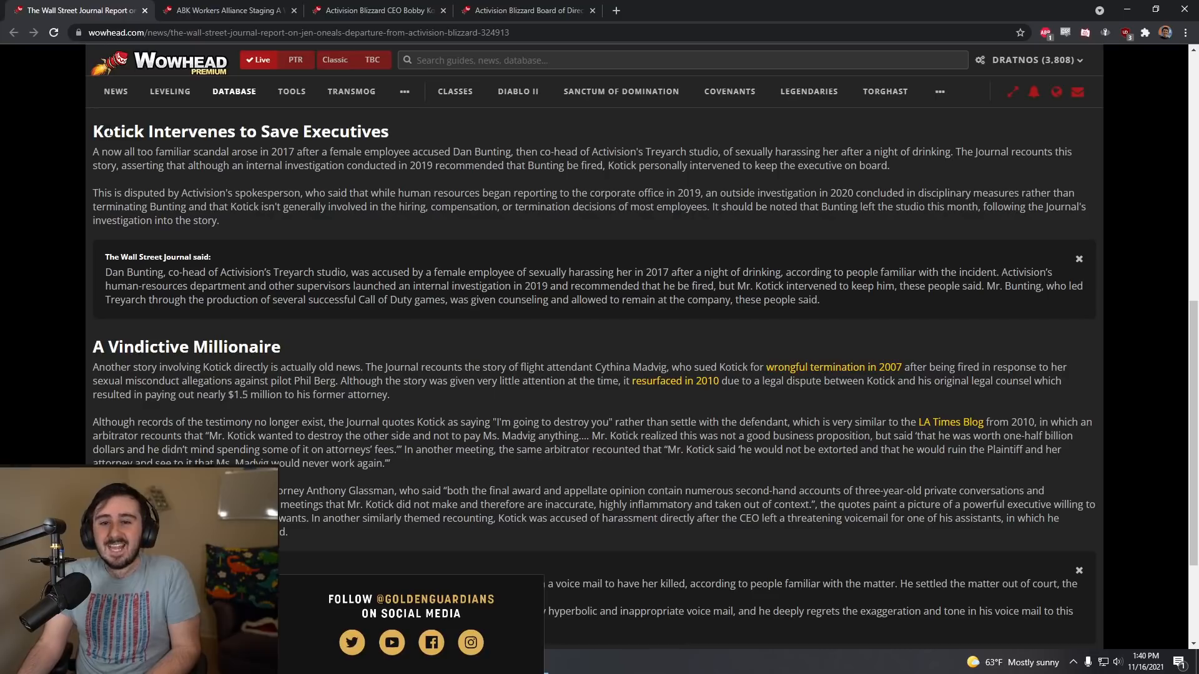
pyautogui.scroll(-3)
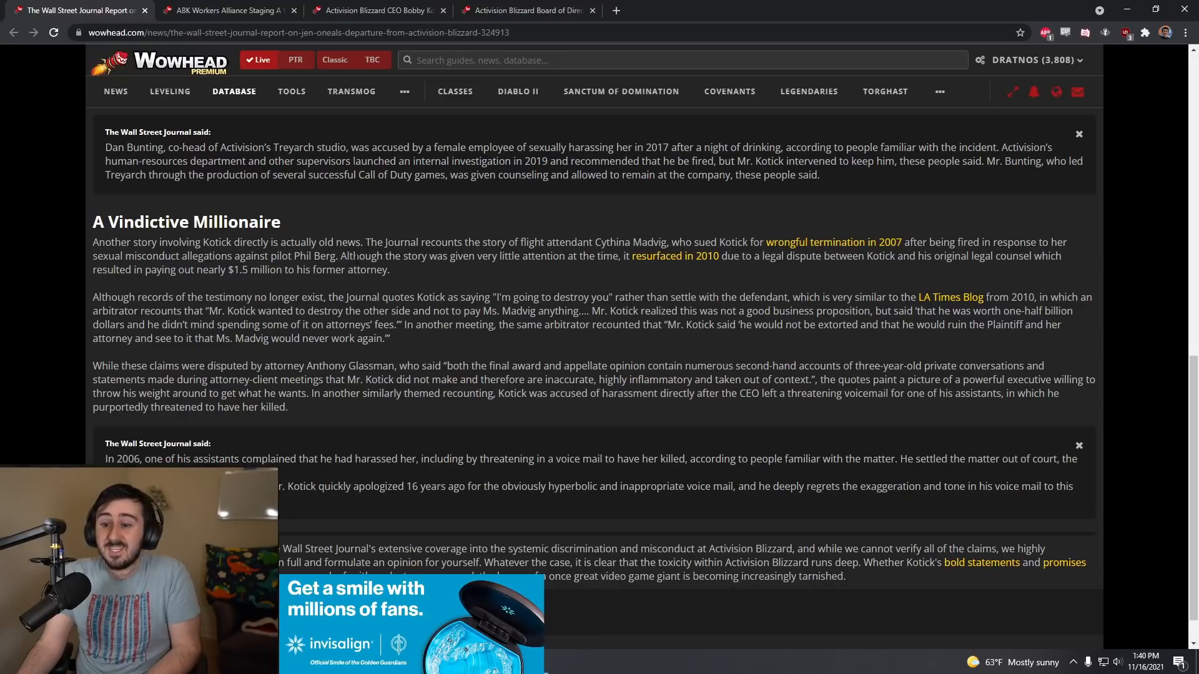
pyautogui.moveTo(610, 276)
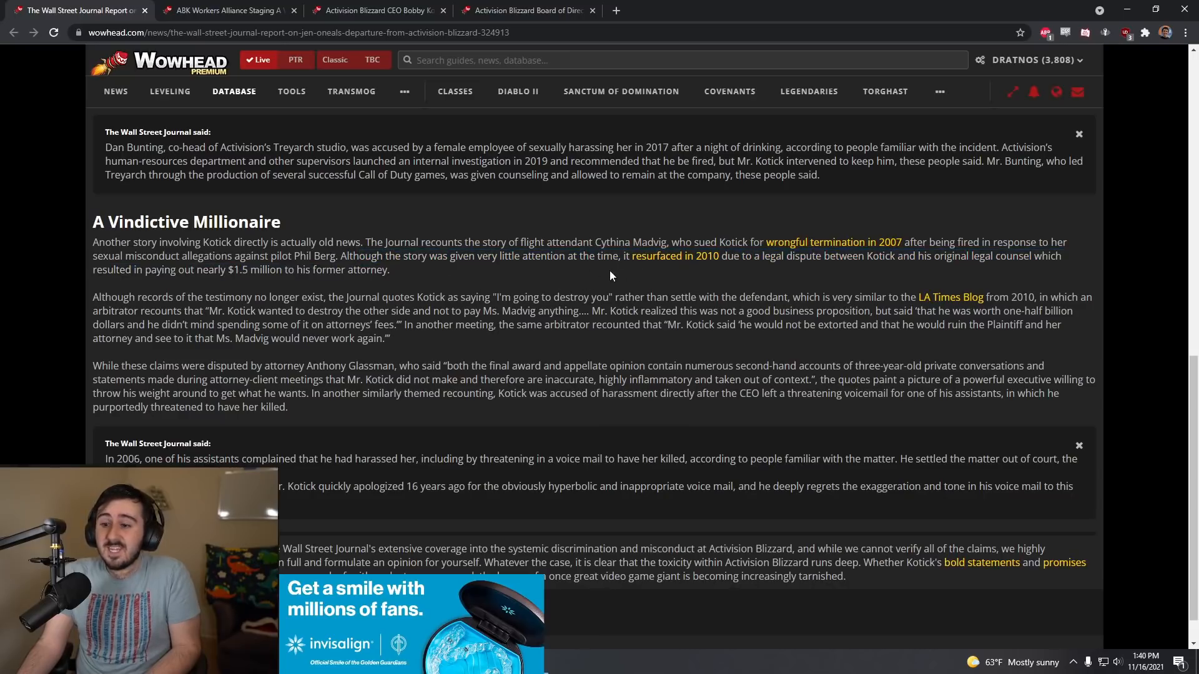
pyautogui.moveTo(872, 243)
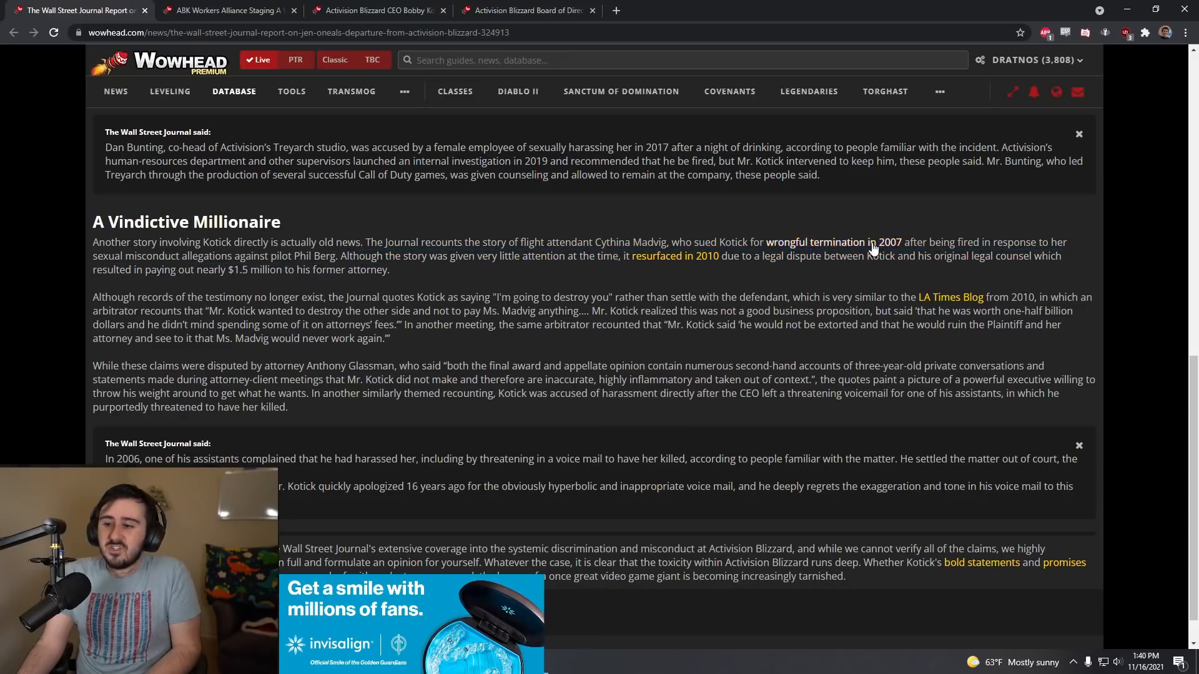
pyautogui.scroll(-3)
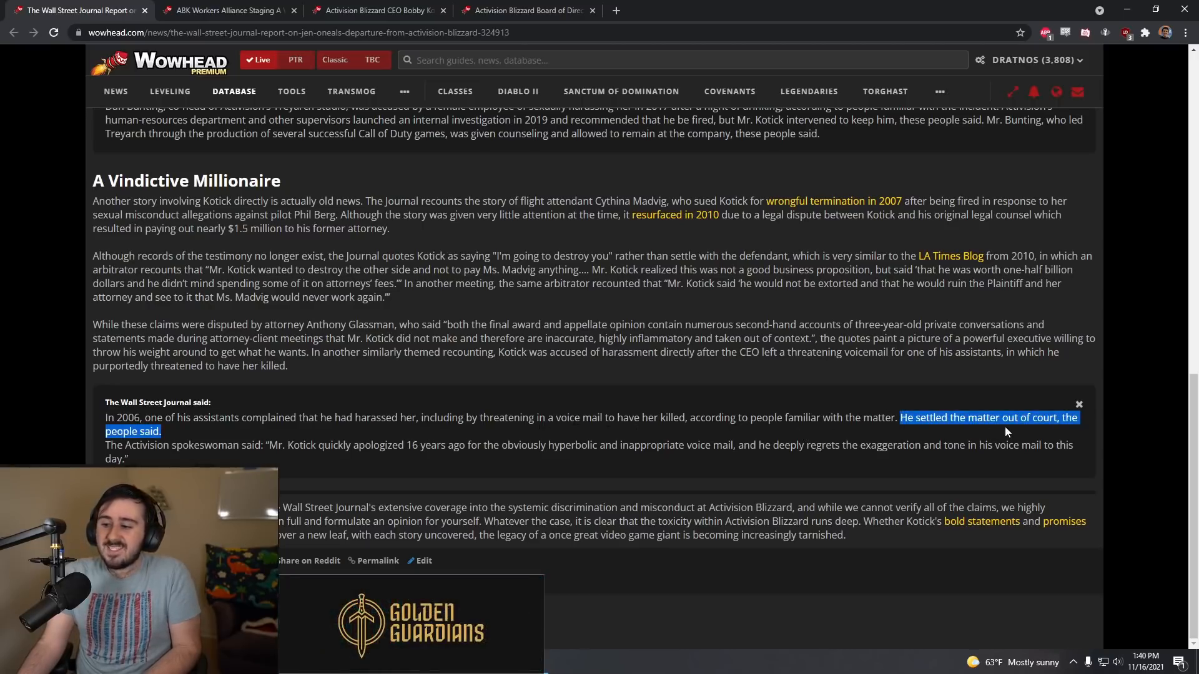
pyautogui.moveTo(504, 437)
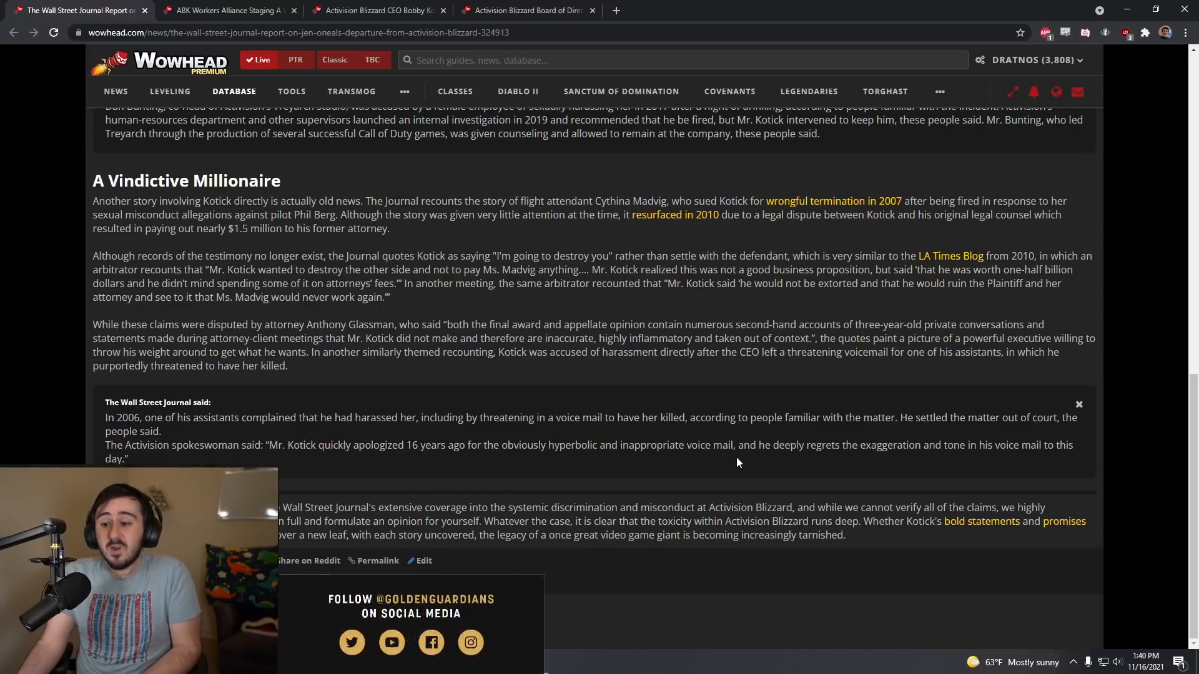
pyautogui.moveTo(703, 460)
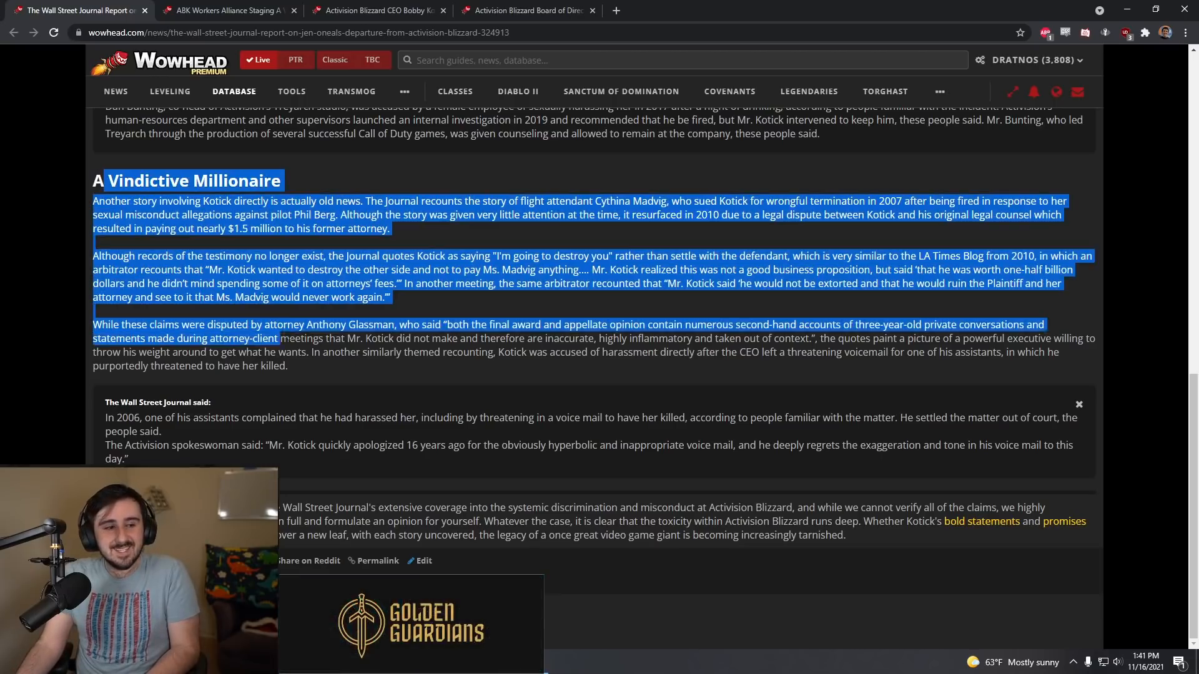
pyautogui.scroll(3)
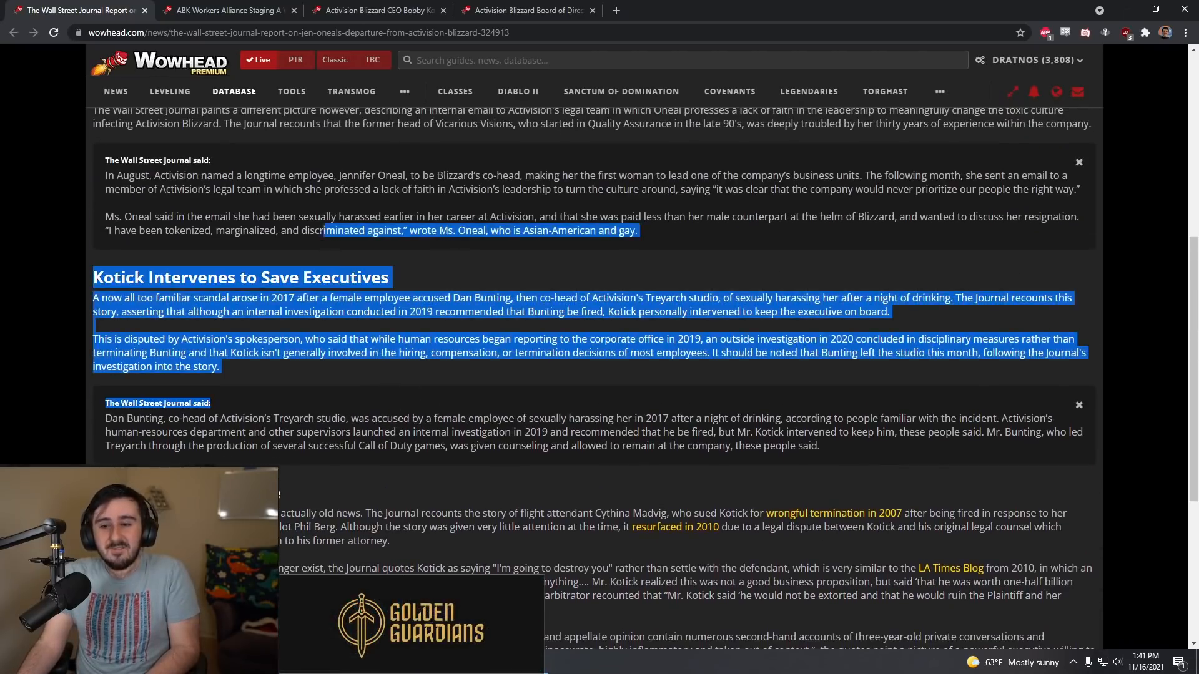
pyautogui.scroll(-3)
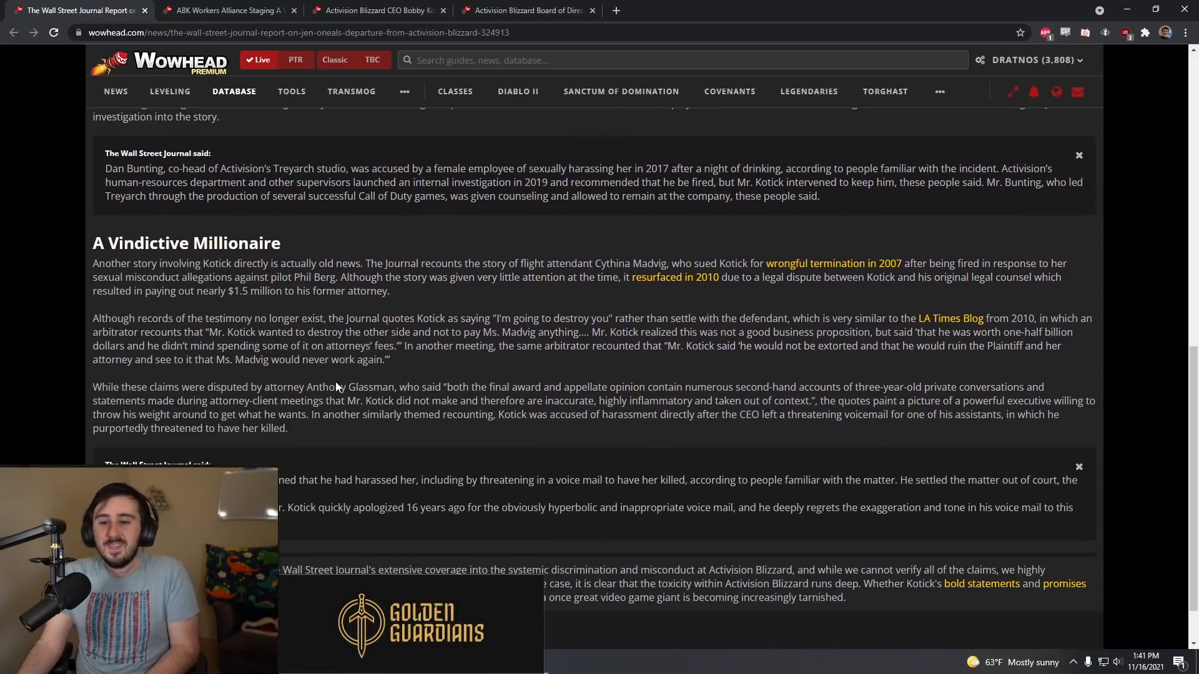
# - Switch to the ABK Workers Alliance walkout tab and read to the end, including Jen Oneal's pay disparity
pyautogui.click(226, 10)
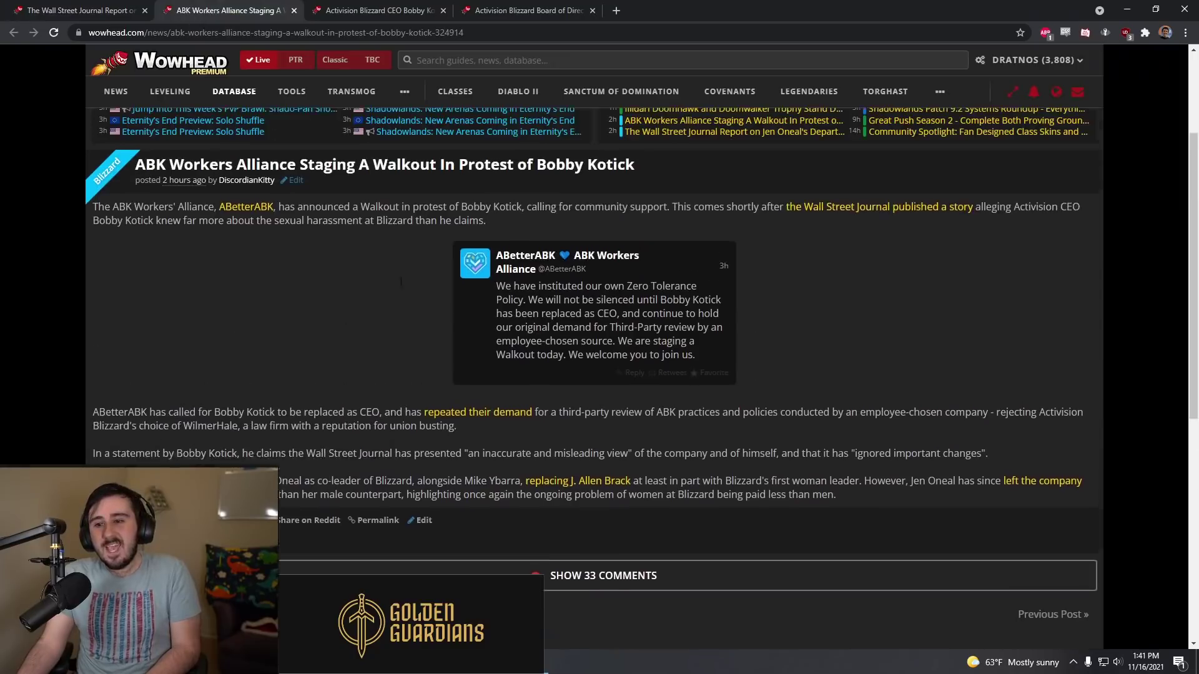
pyautogui.scroll(3)
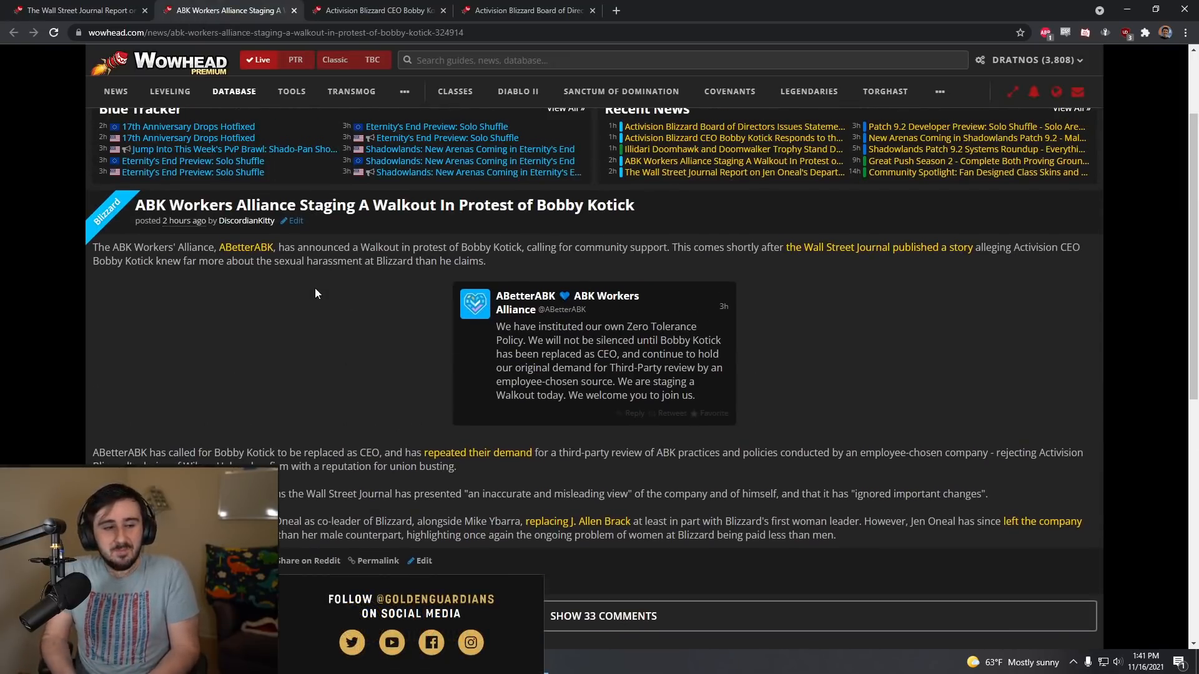
pyautogui.scroll(-3)
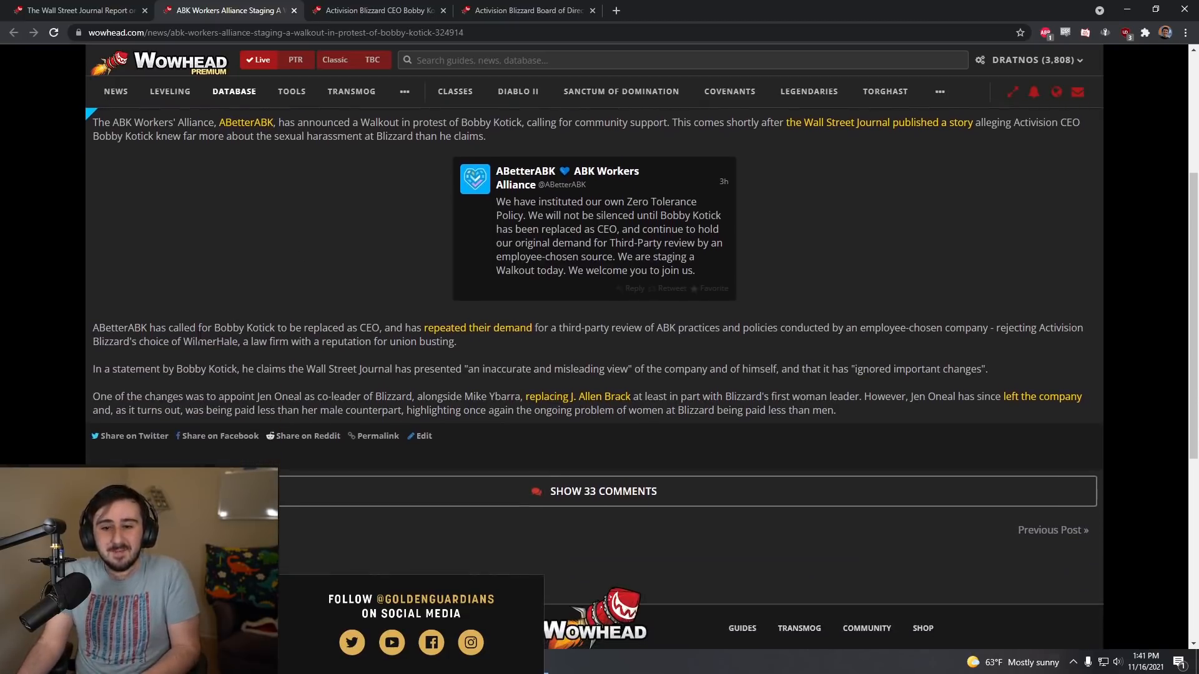
pyautogui.moveTo(245, 308)
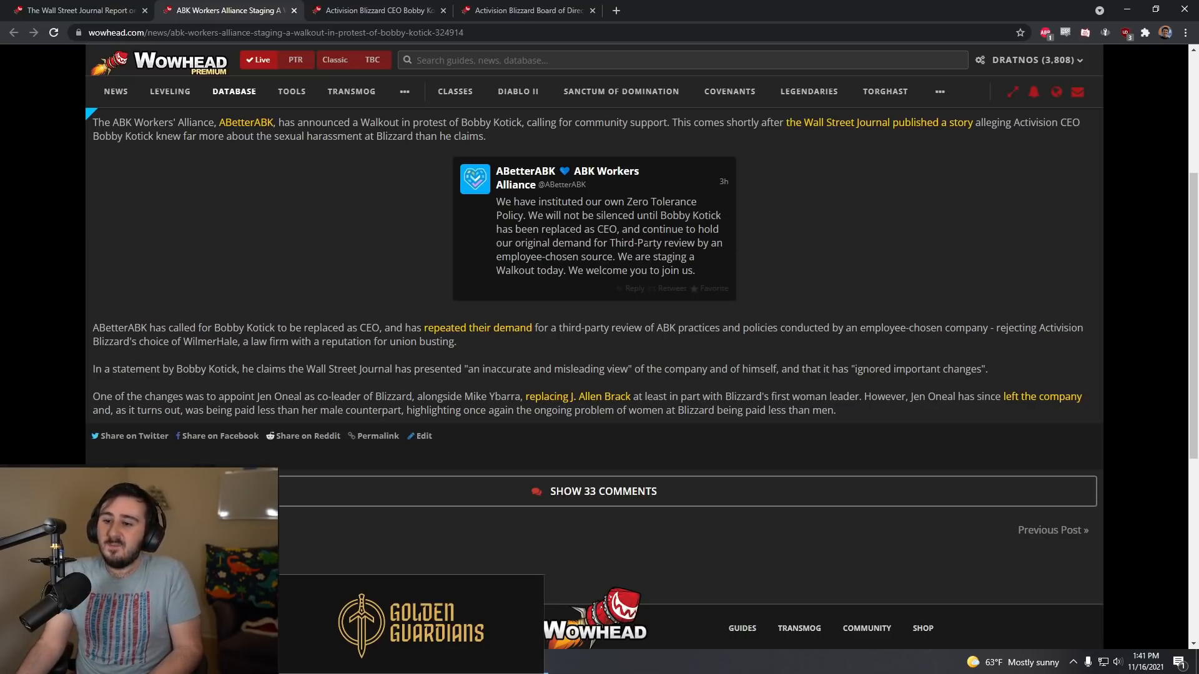
pyautogui.moveTo(772, 272)
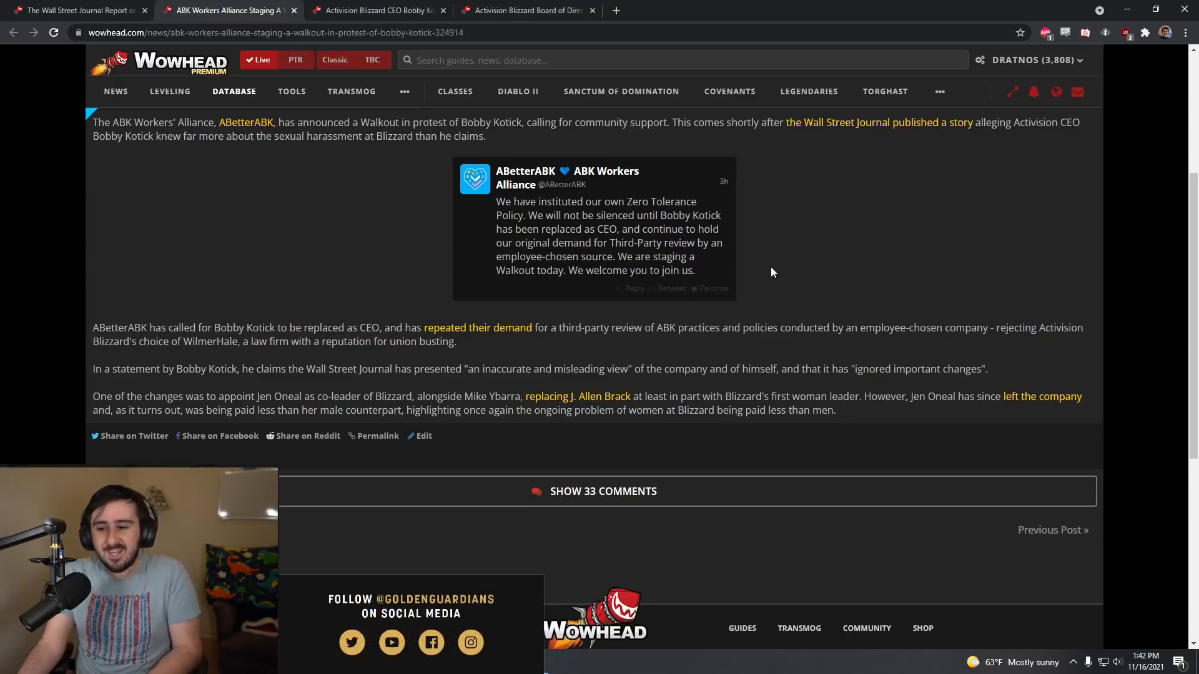
pyautogui.scroll(-3)
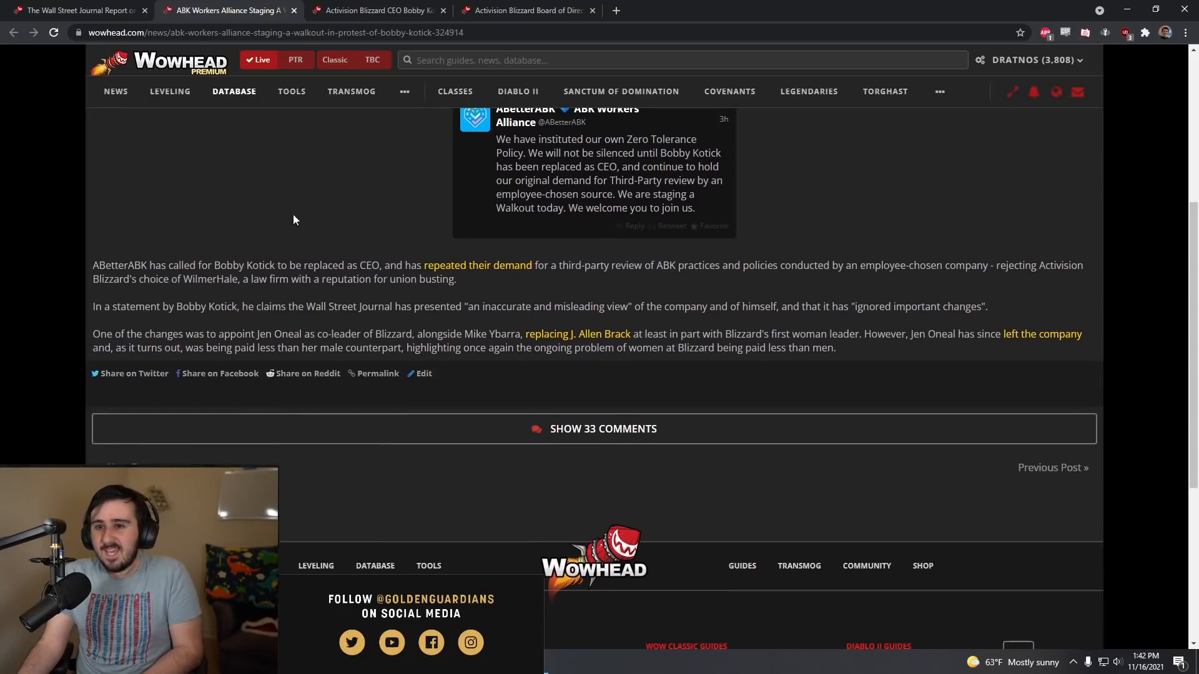
# - Switch to the Bobby Kotick Responds tab and reach the transcript below his video message
pyautogui.click(376, 10)
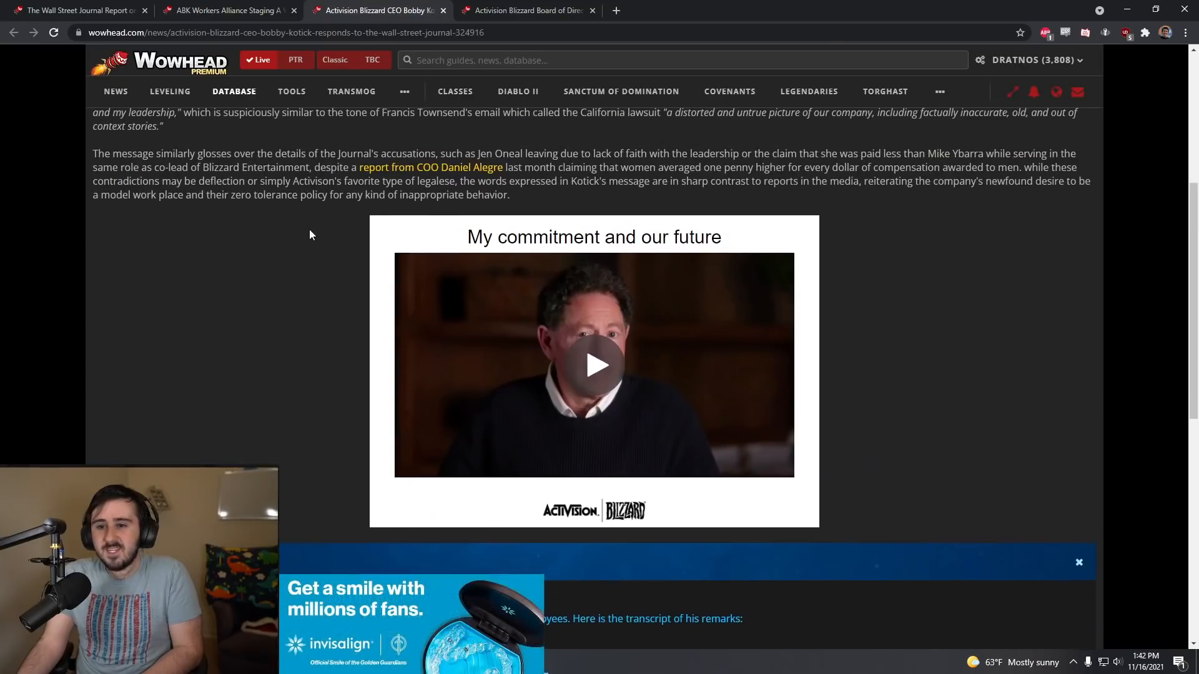
pyautogui.scroll(-3)
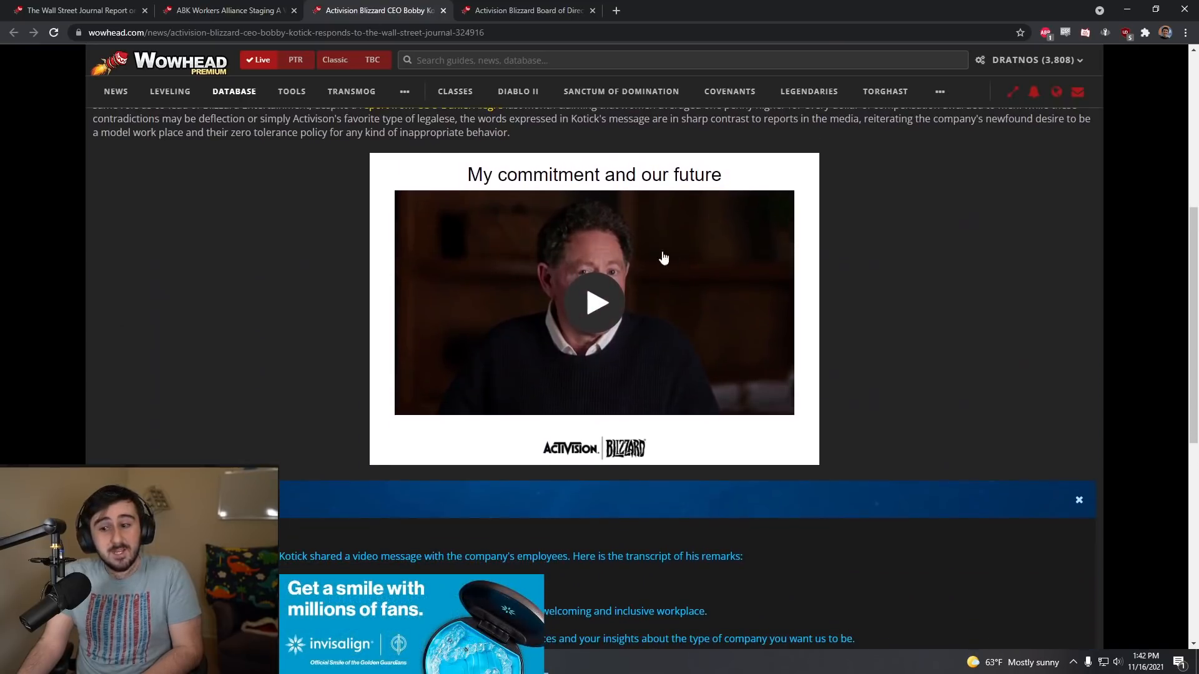
pyautogui.scroll(-3)
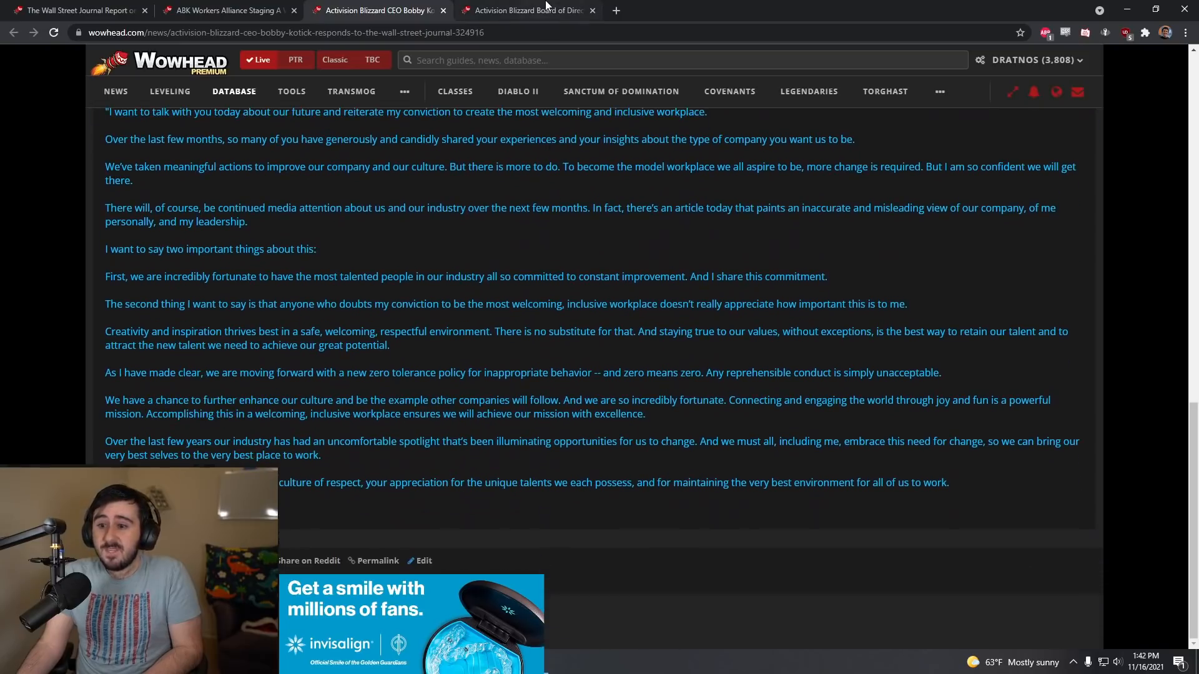
# - Read the Board of Directors' statement backing Kotick, then return to the ABK walkout tab
pyautogui.click(525, 10)
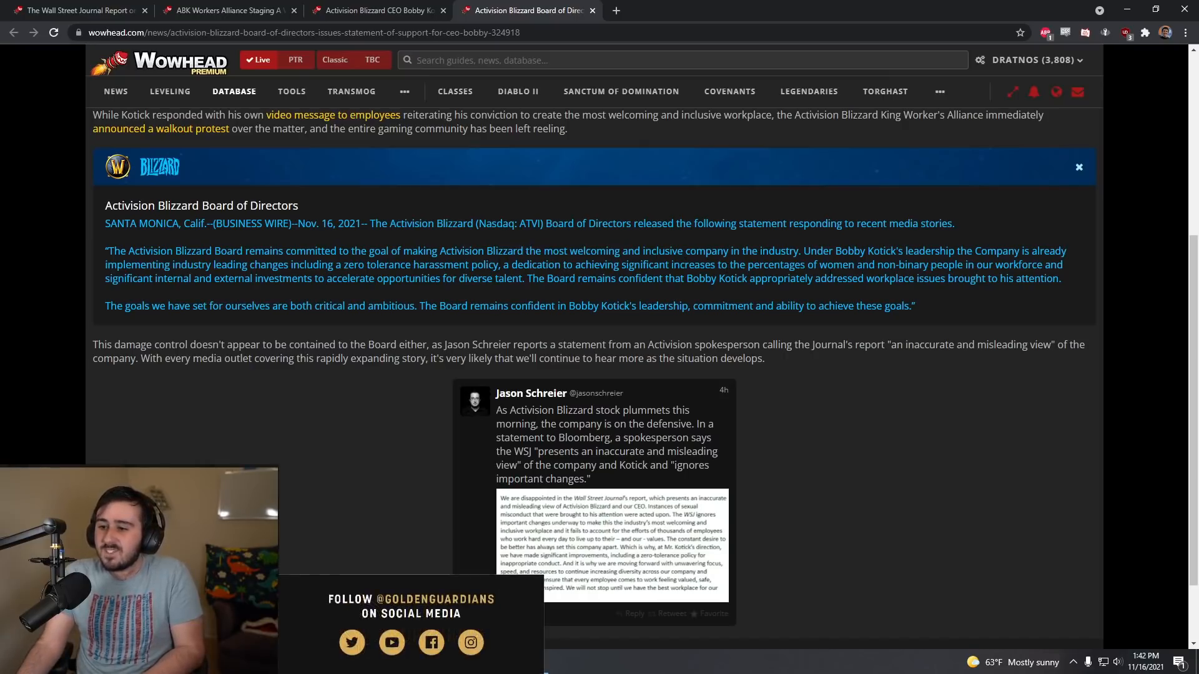
pyautogui.moveTo(1067, 275)
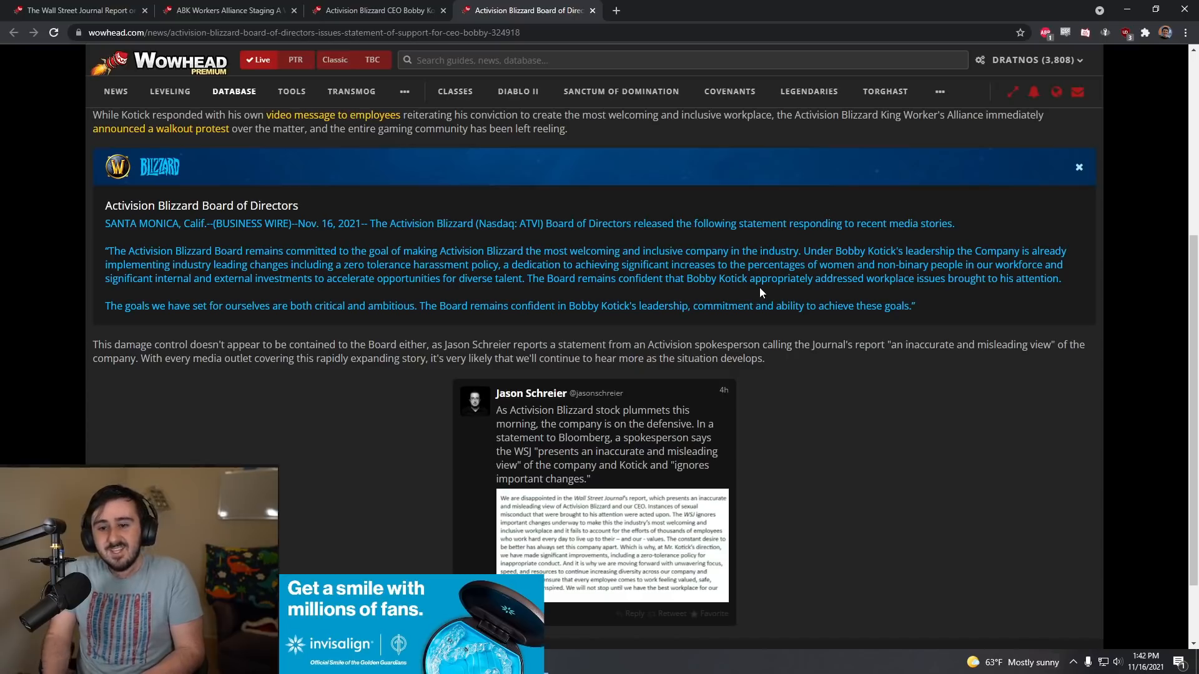
pyautogui.moveTo(428, 320)
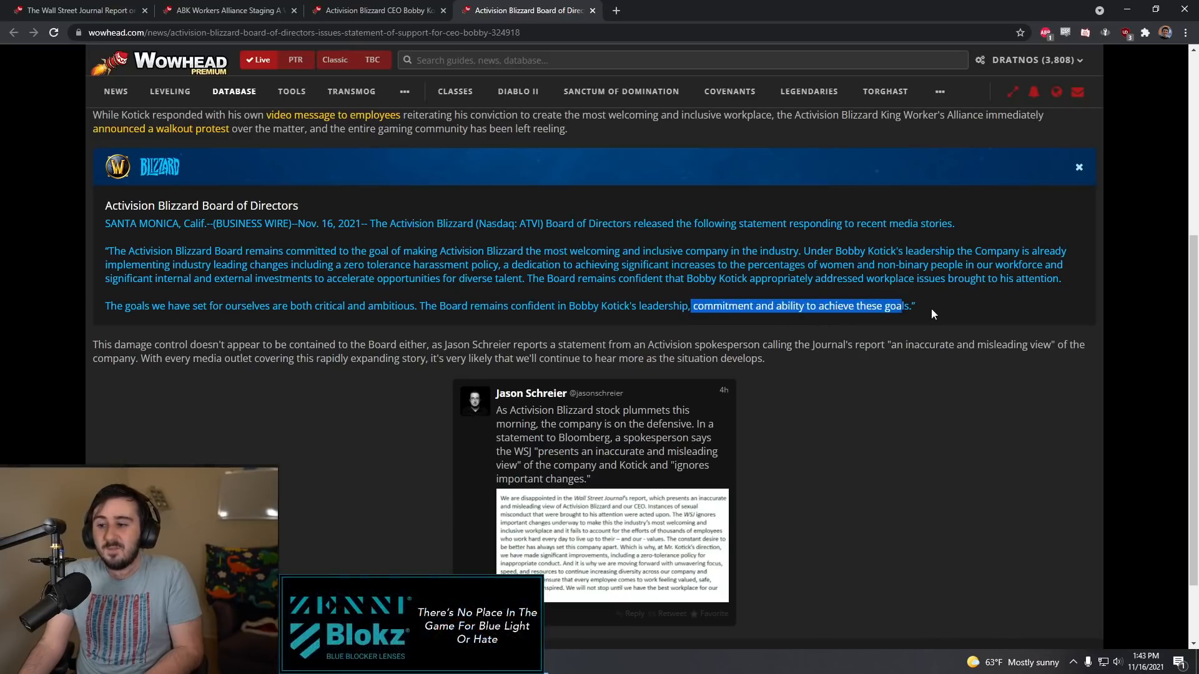
pyautogui.click(932, 314)
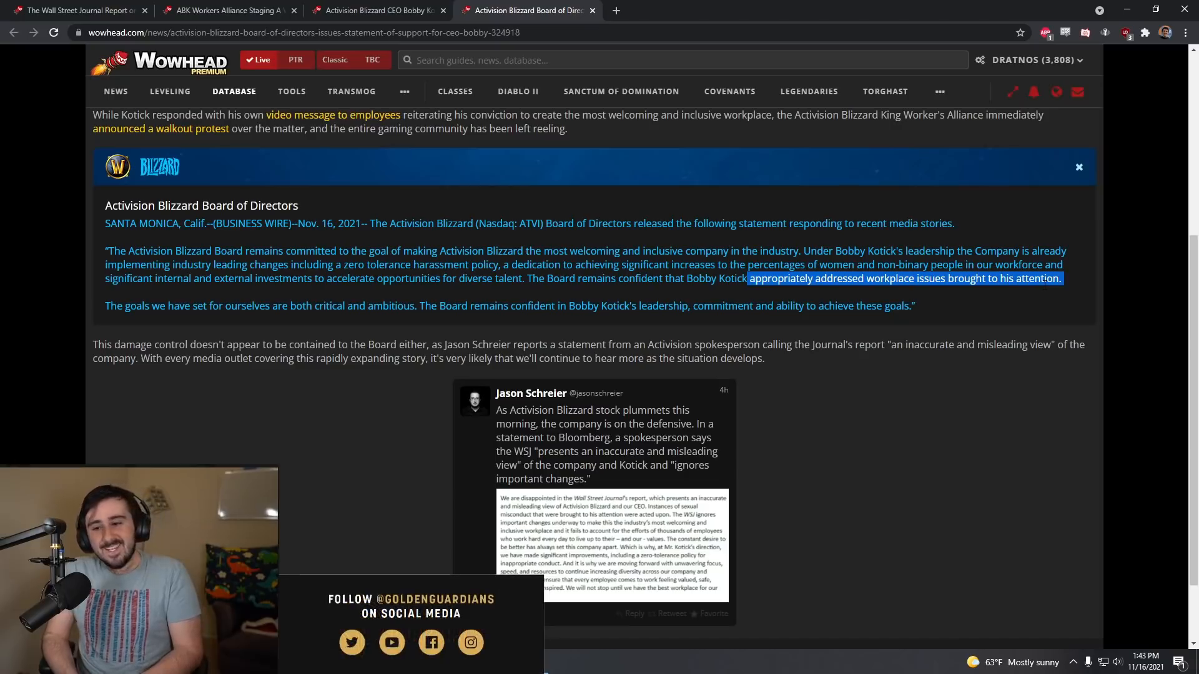
pyautogui.moveTo(990, 303)
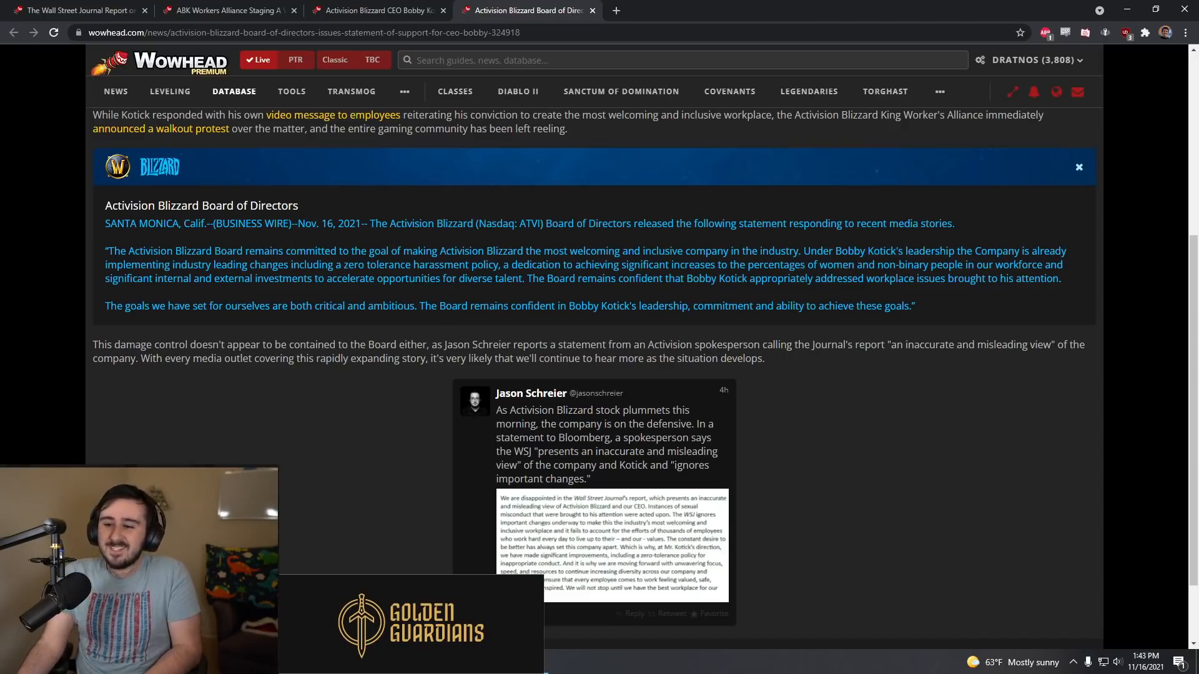
pyautogui.scroll(3)
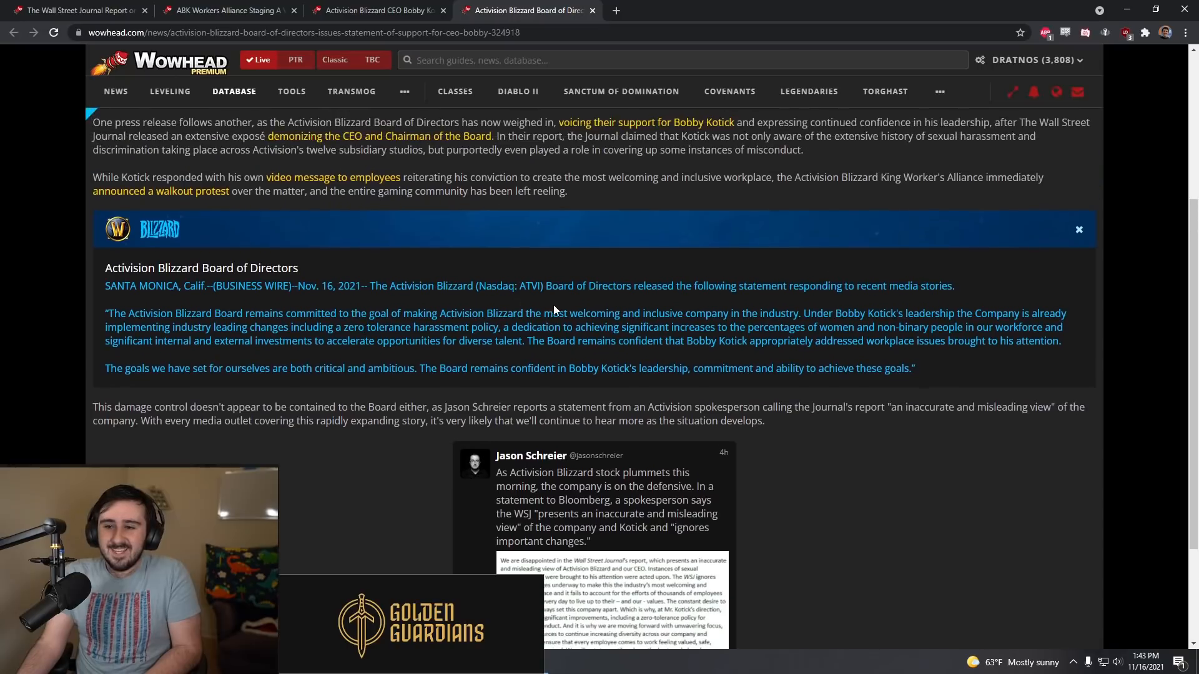
pyautogui.scroll(3)
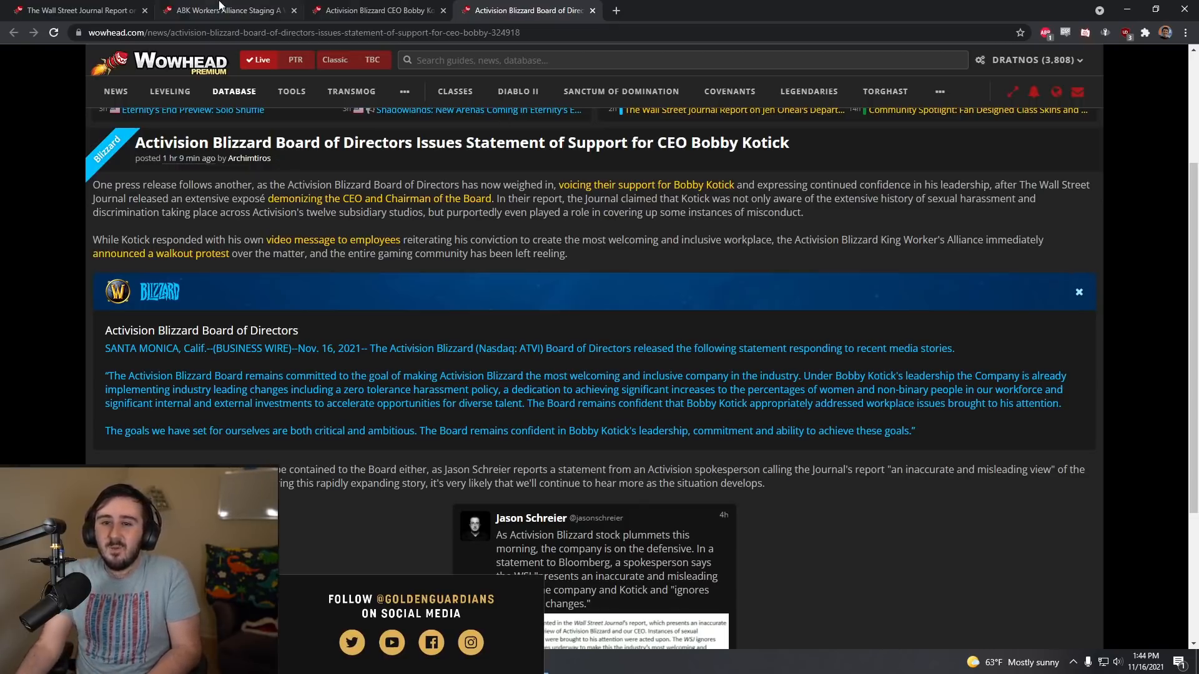
pyautogui.click(223, 10)
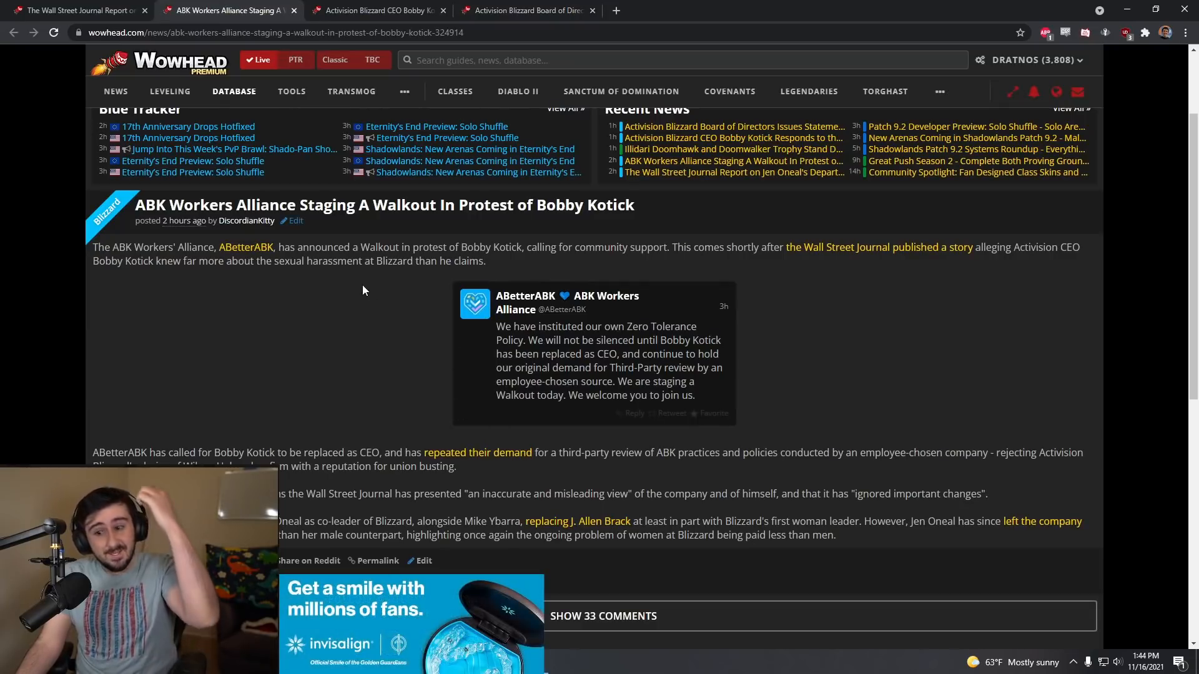